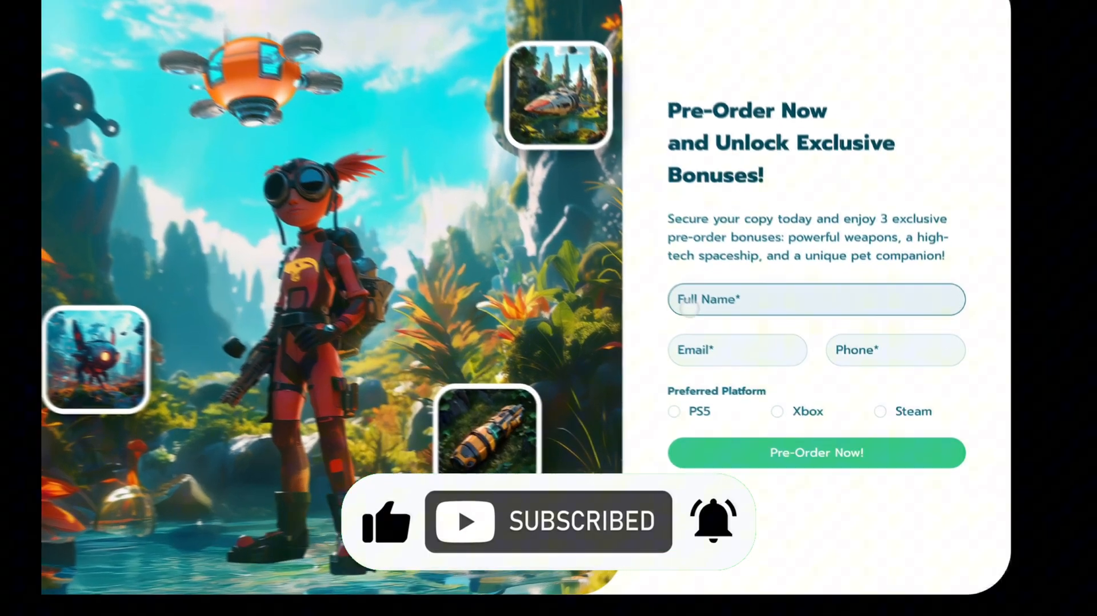
Open the blank Home page in the Wix Studio editor at its starting-point choices
type("rin")
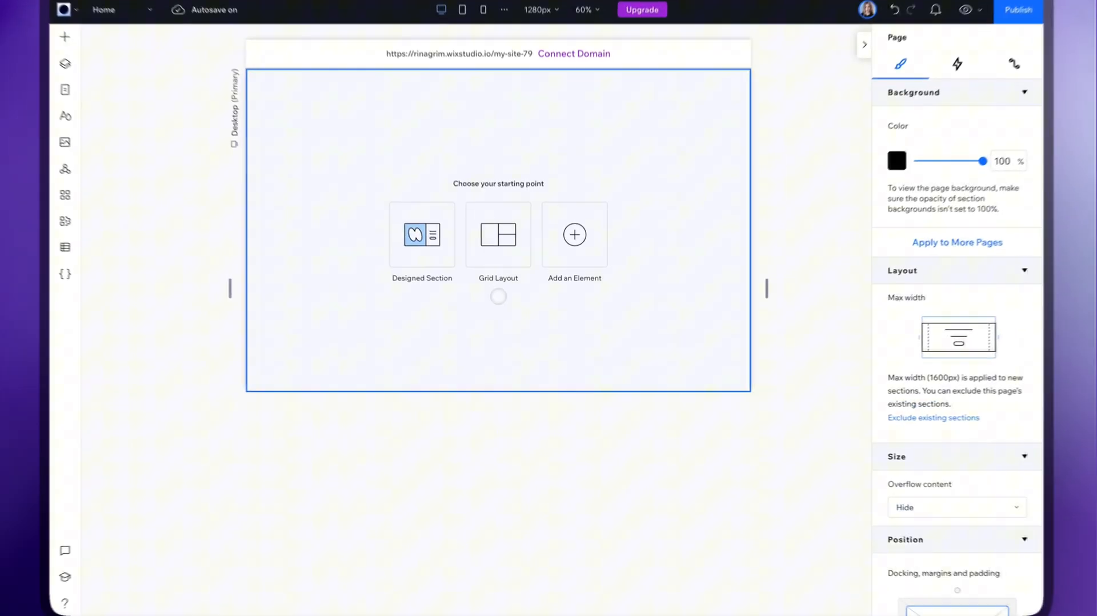
Add a cell to the right for two columns, set margin units, and make the background black
left_click(384, 429)
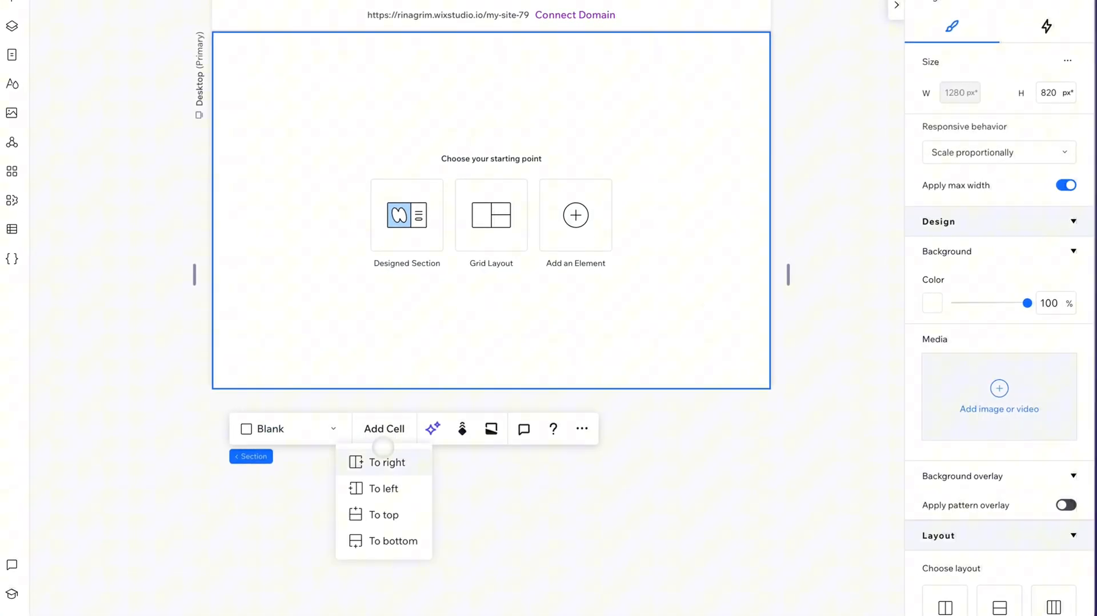
left_click(492, 214)
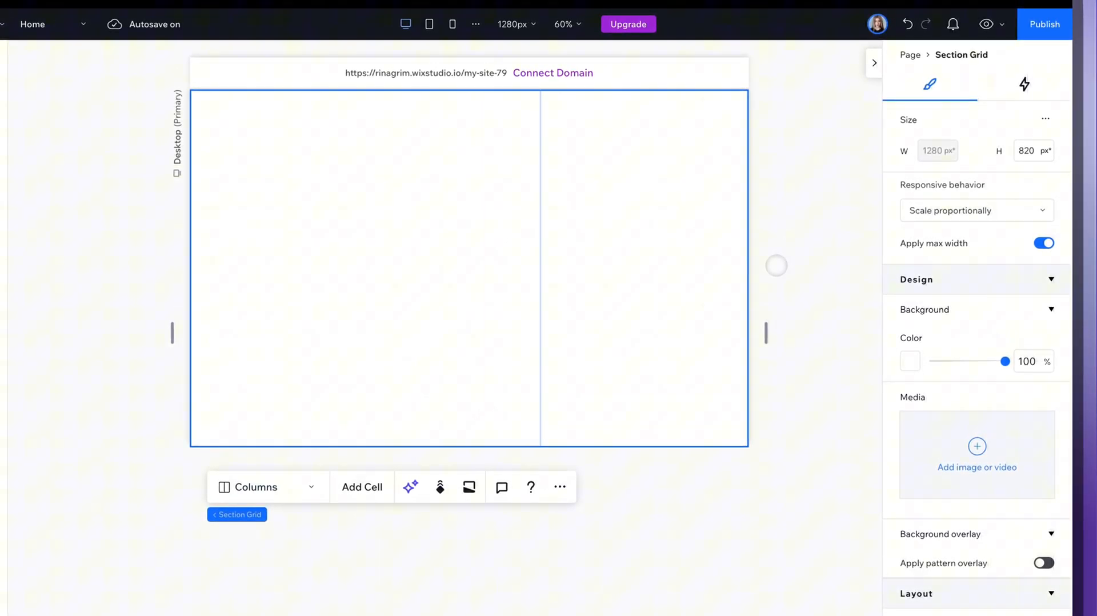
left_click(1023, 85)
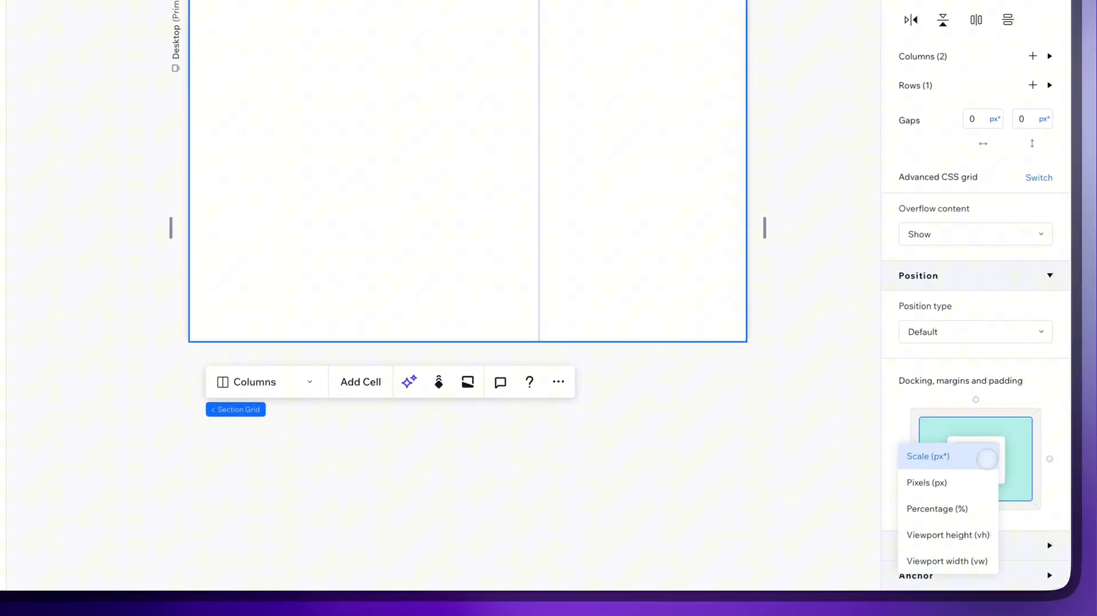
left_click(937, 508)
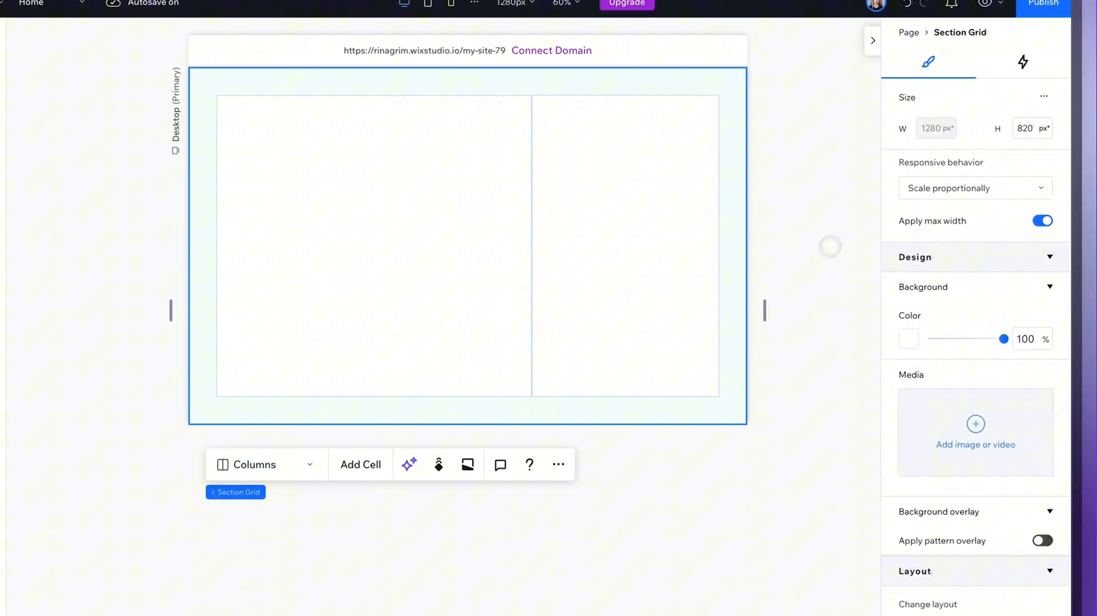
left_click(908, 338)
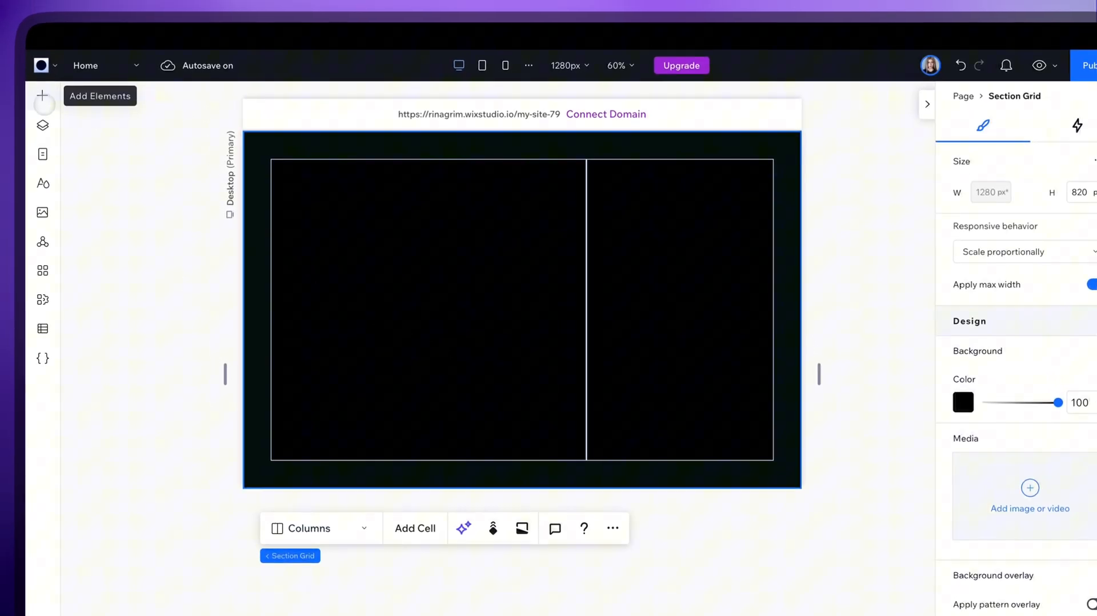
Add a container to the left cell with Overflow content set to Hide for the landscape image
left_click(42, 95)
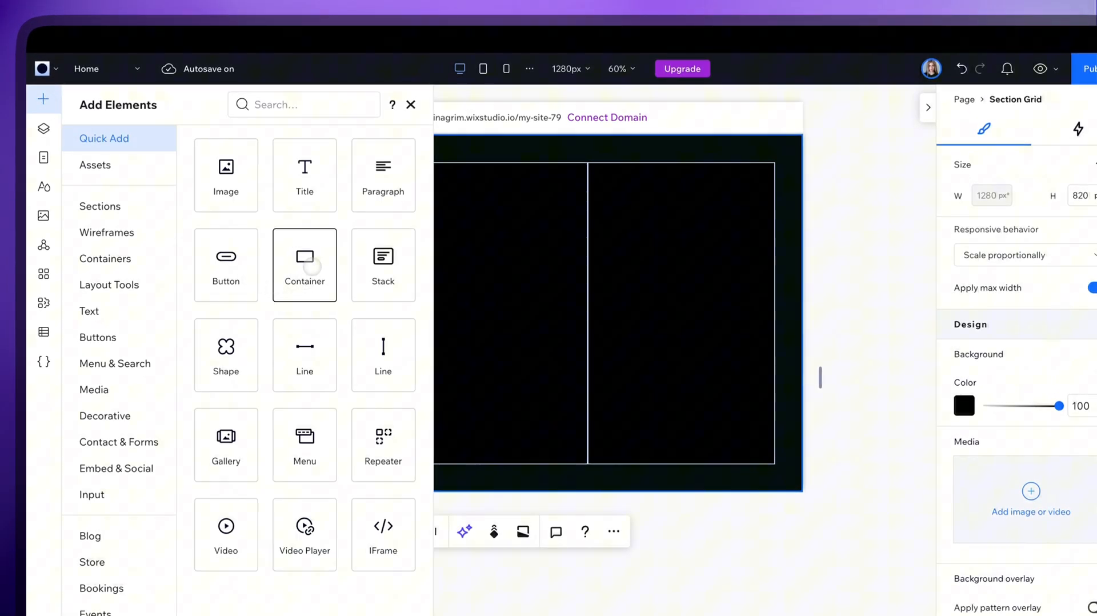
left_click(304, 265)
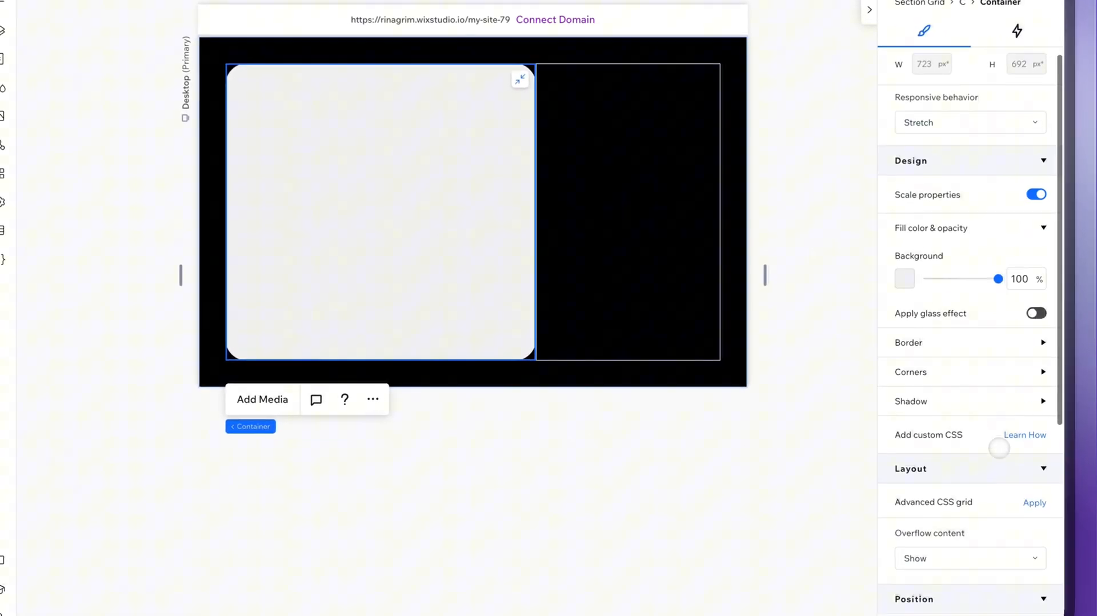
left_click(970, 558)
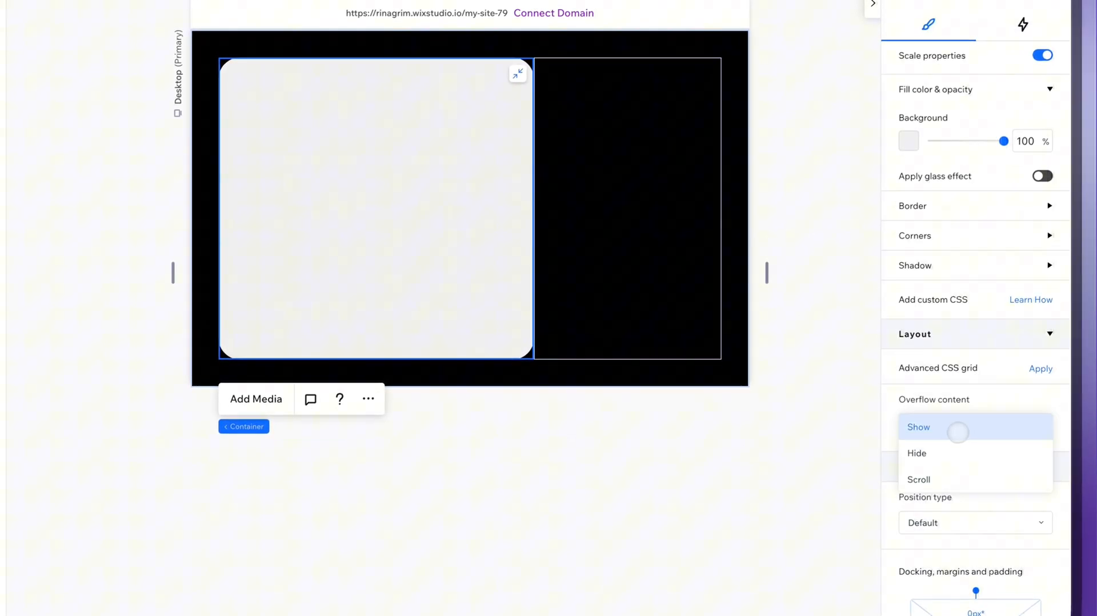
left_click(916, 453)
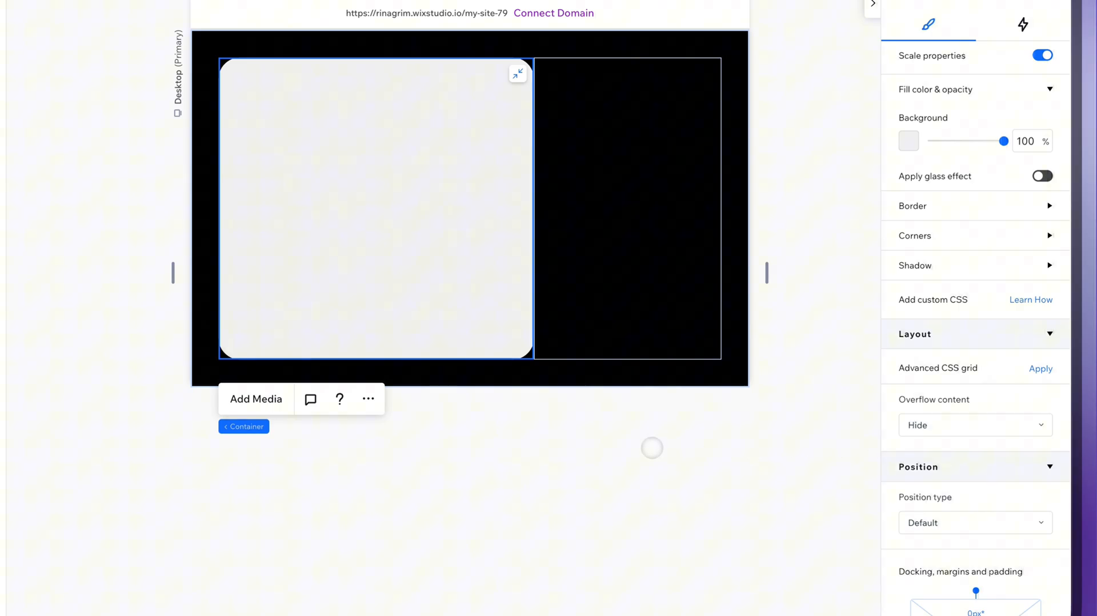
left_click(255, 399)
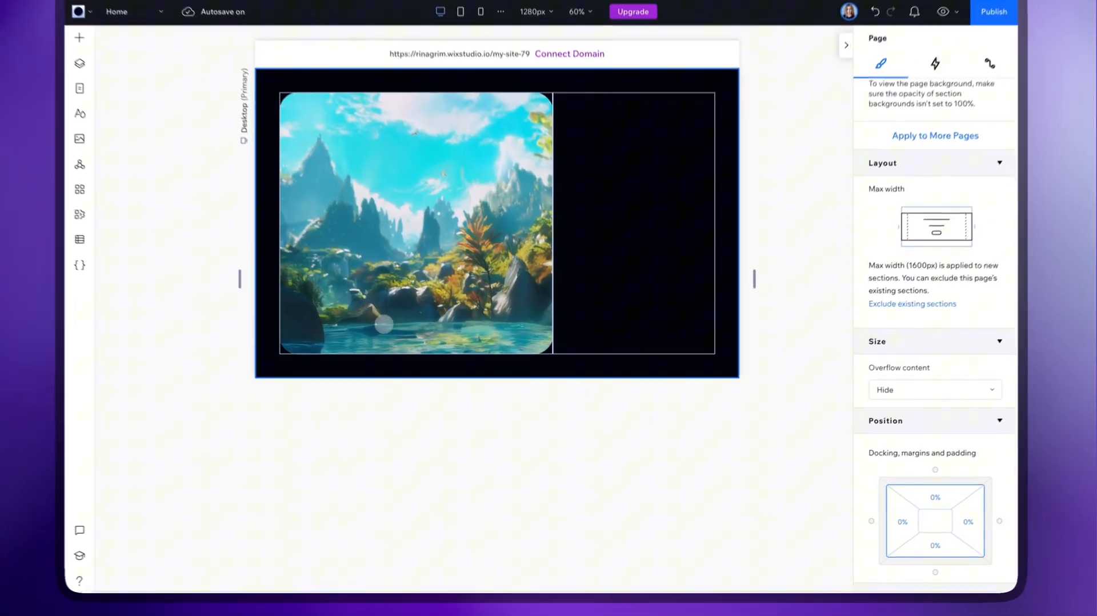
Add a right-cell container sized about 120% wide by 100% high with a white background
left_click(78, 36)
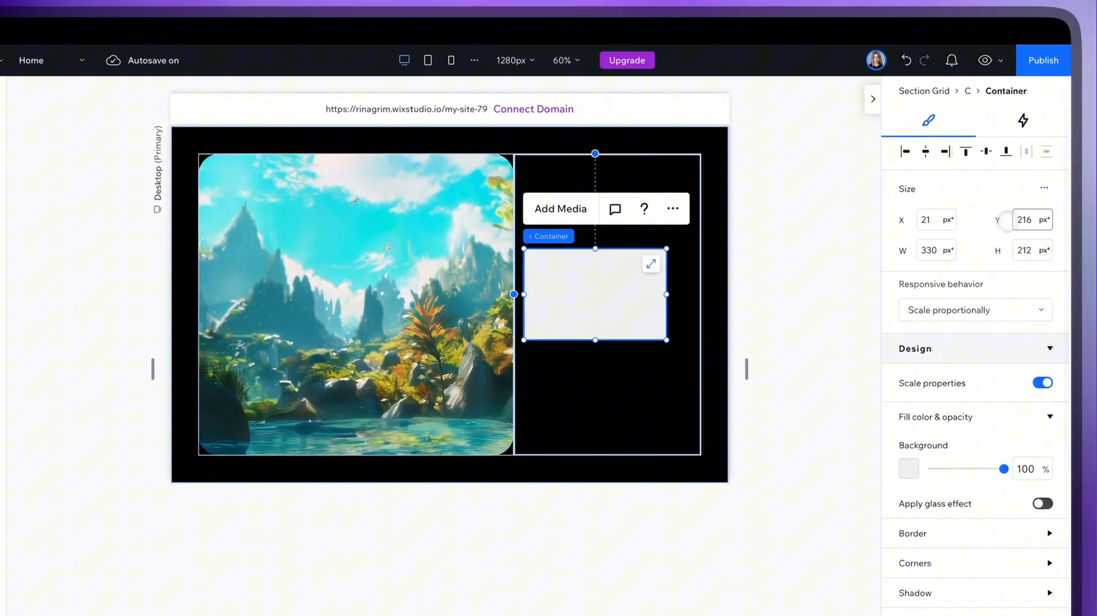
left_click(948, 219)
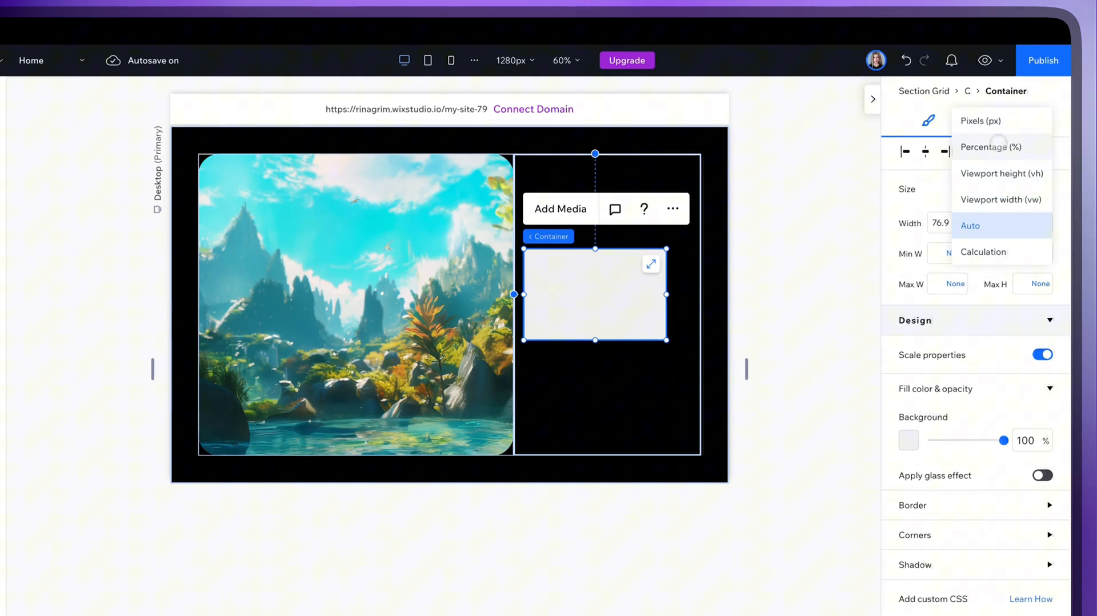
left_click(990, 146)
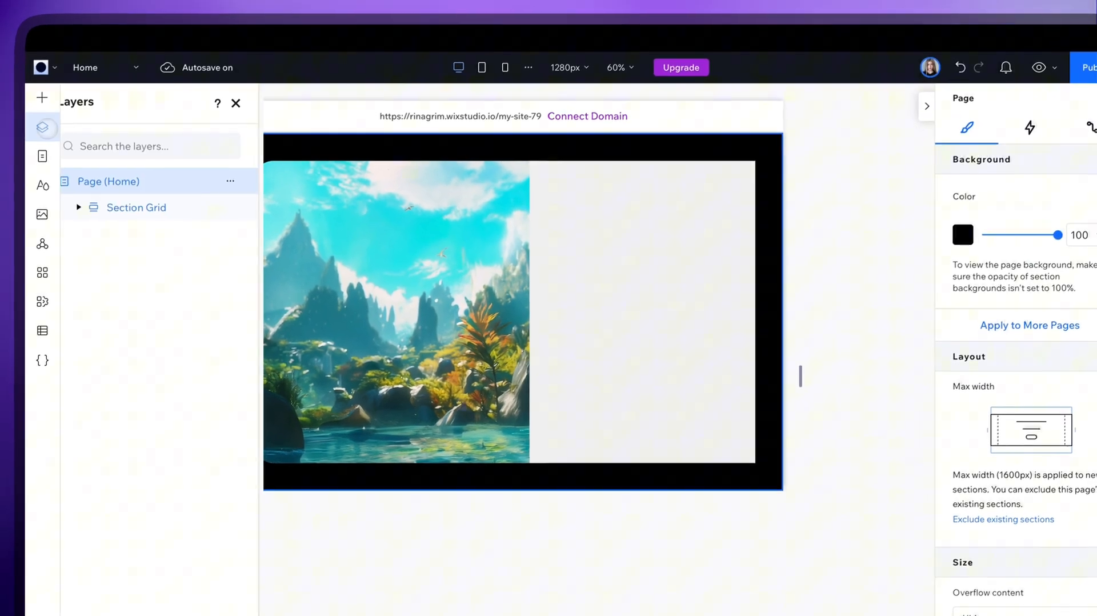
left_click(79, 207)
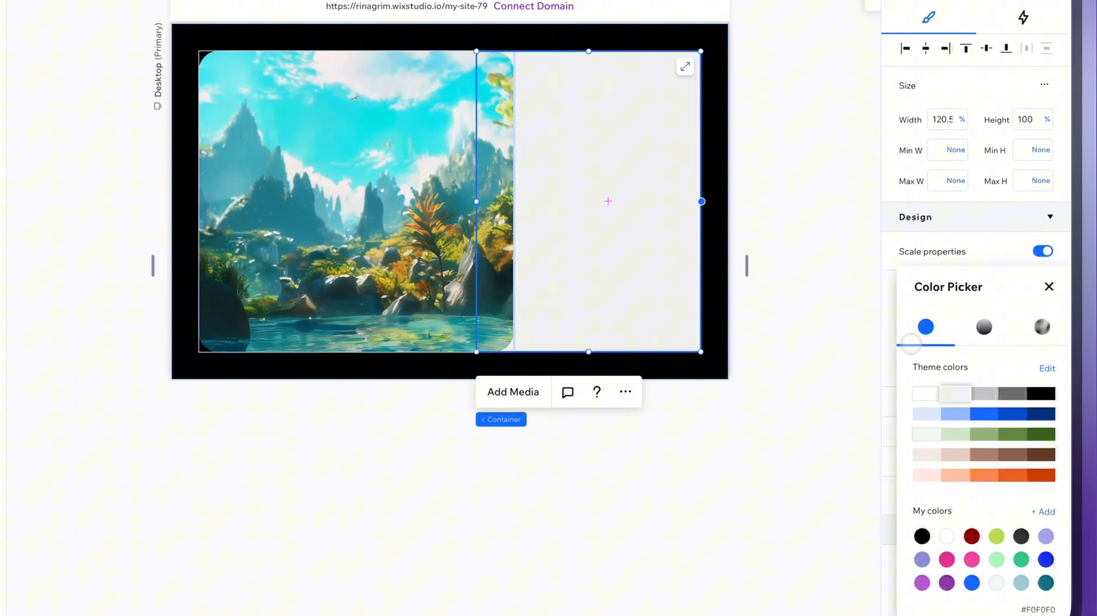
left_click(1049, 287)
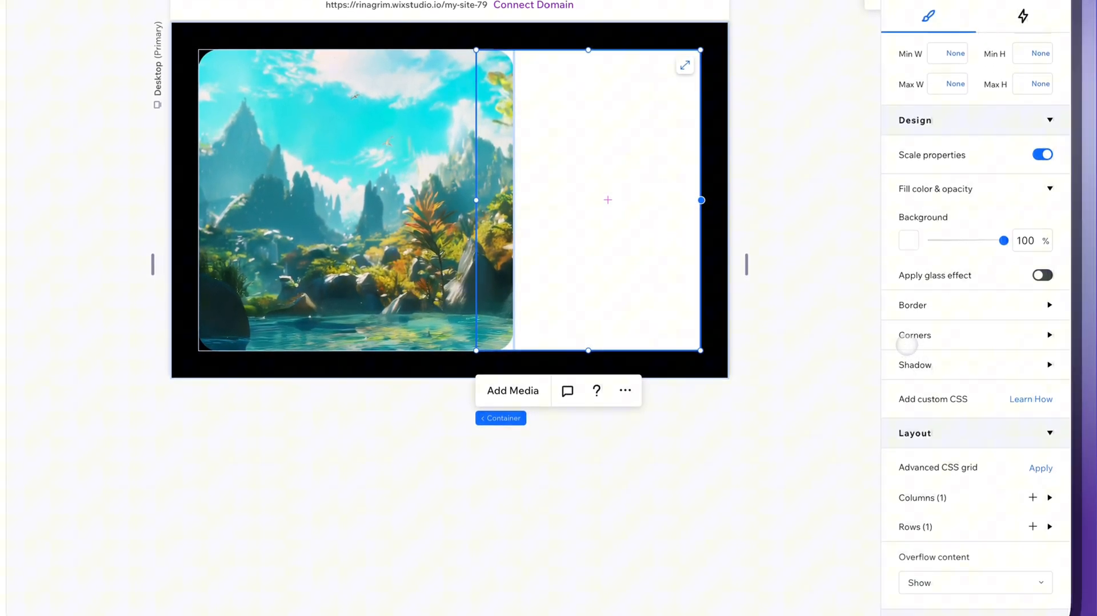
left_click(913, 334)
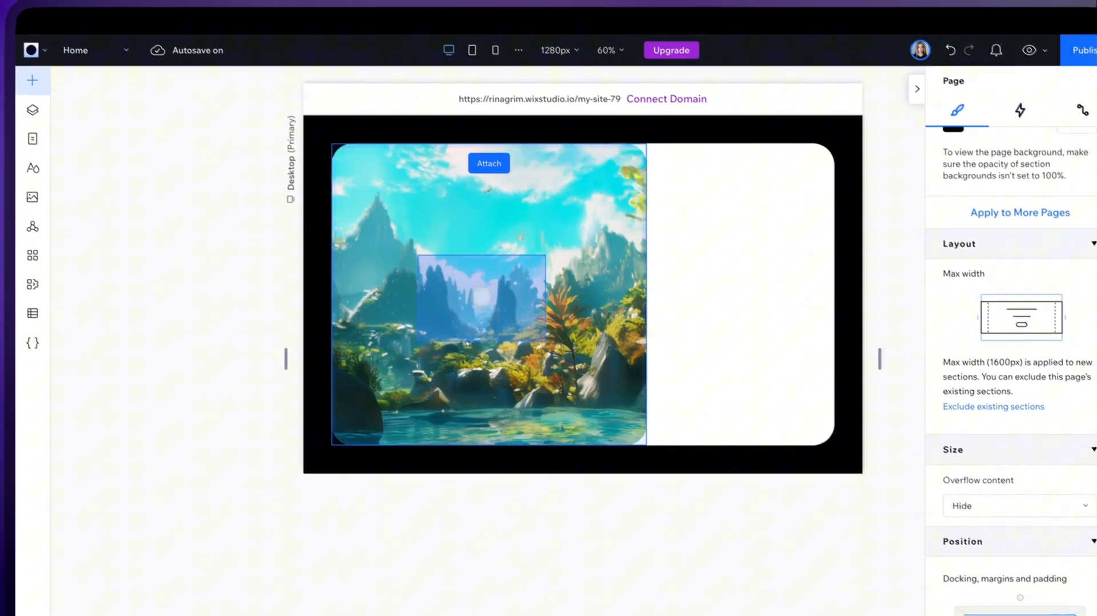
Attach the robot-explorer character image inside the landscape container, width sized in Percentage
left_click(481, 291)
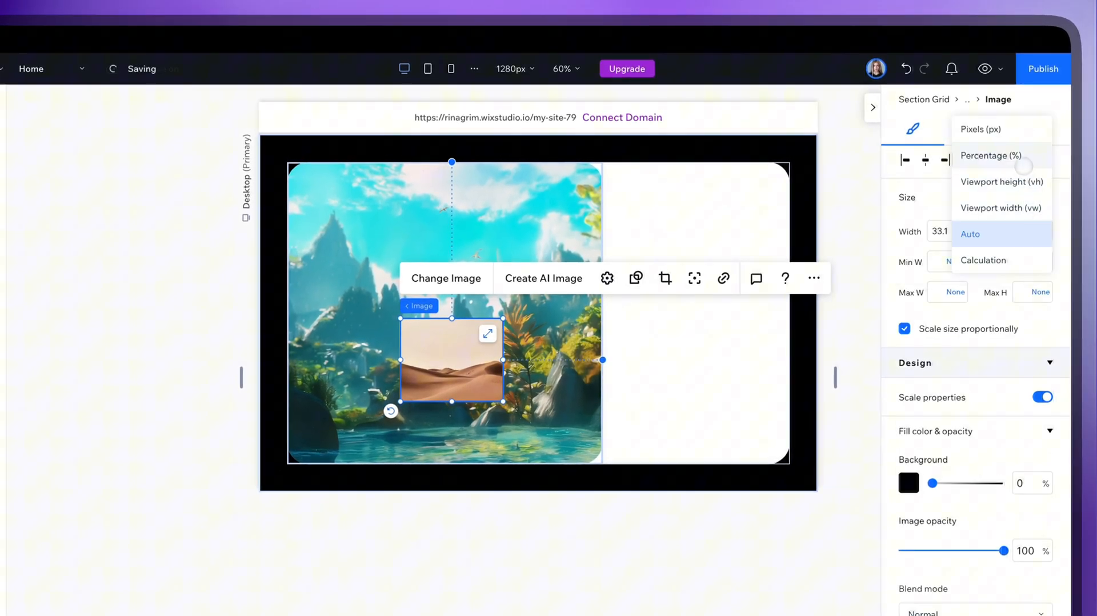
left_click(991, 156)
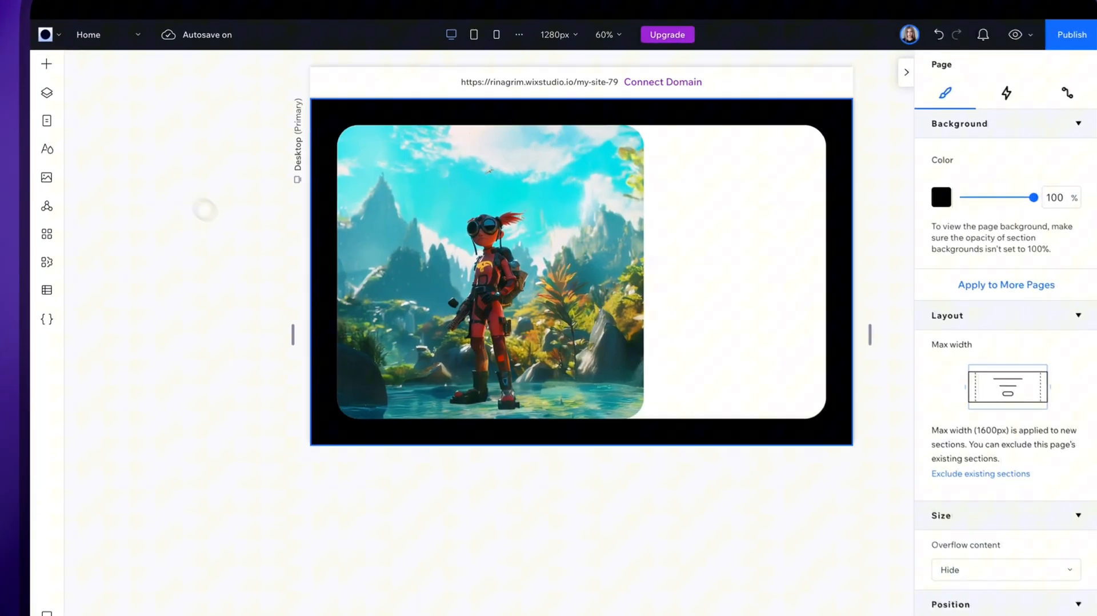
left_click(379, 380)
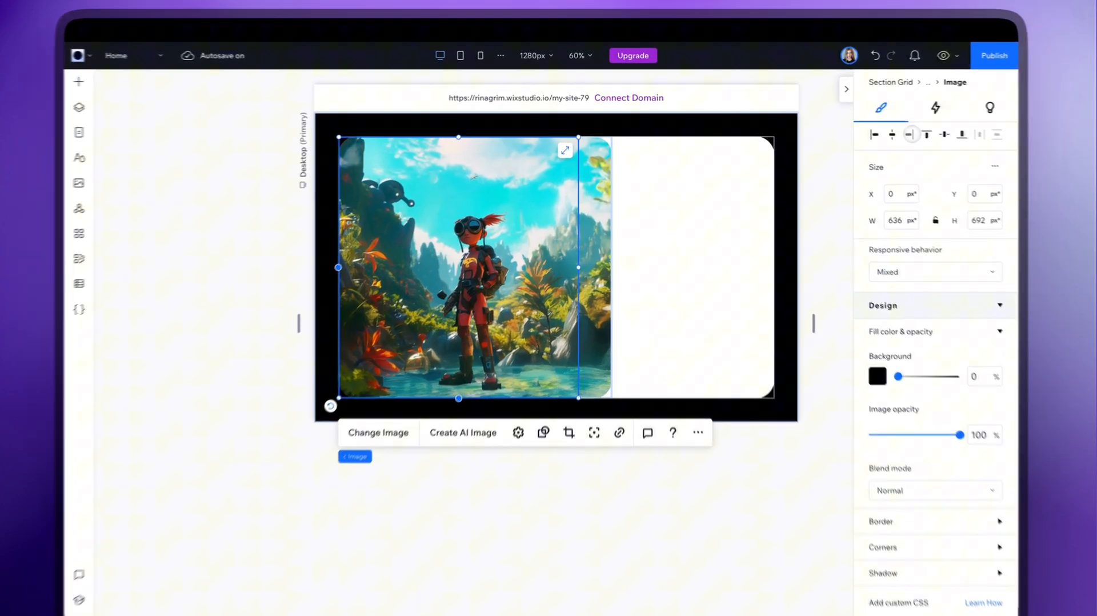
Swap the foreground image to stone-1.png from Site Files and add the space-ship above the character
left_click(378, 432)
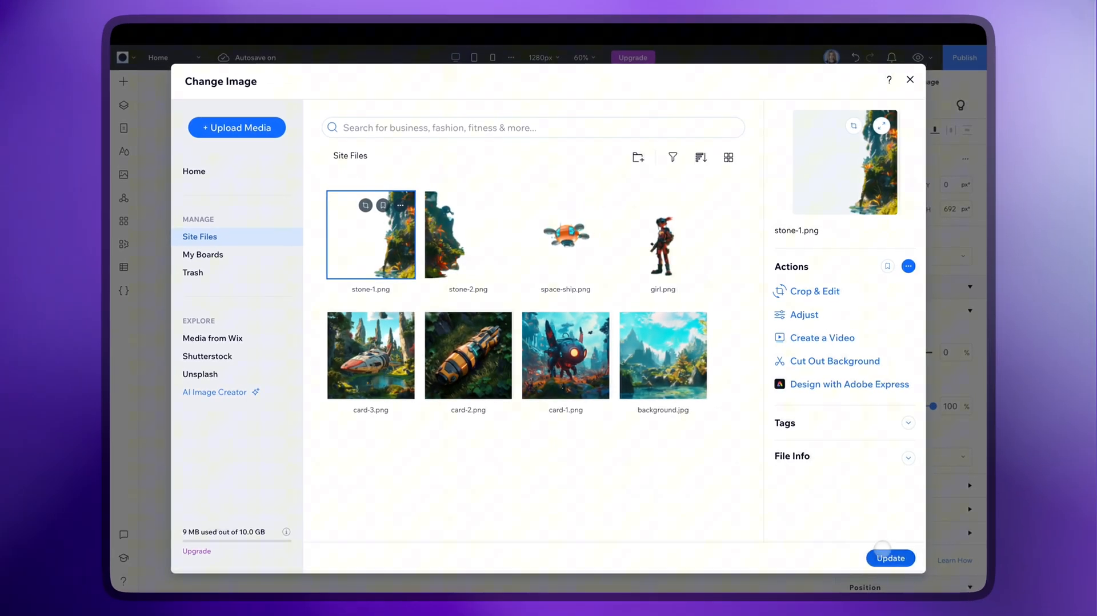
left_click(890, 558)
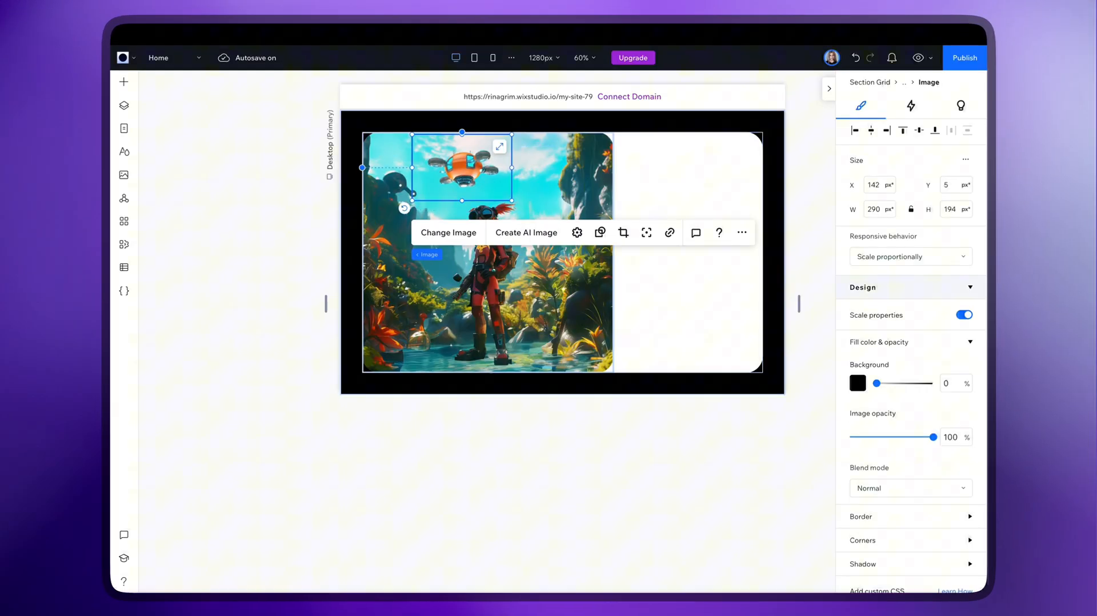
left_click(911, 105)
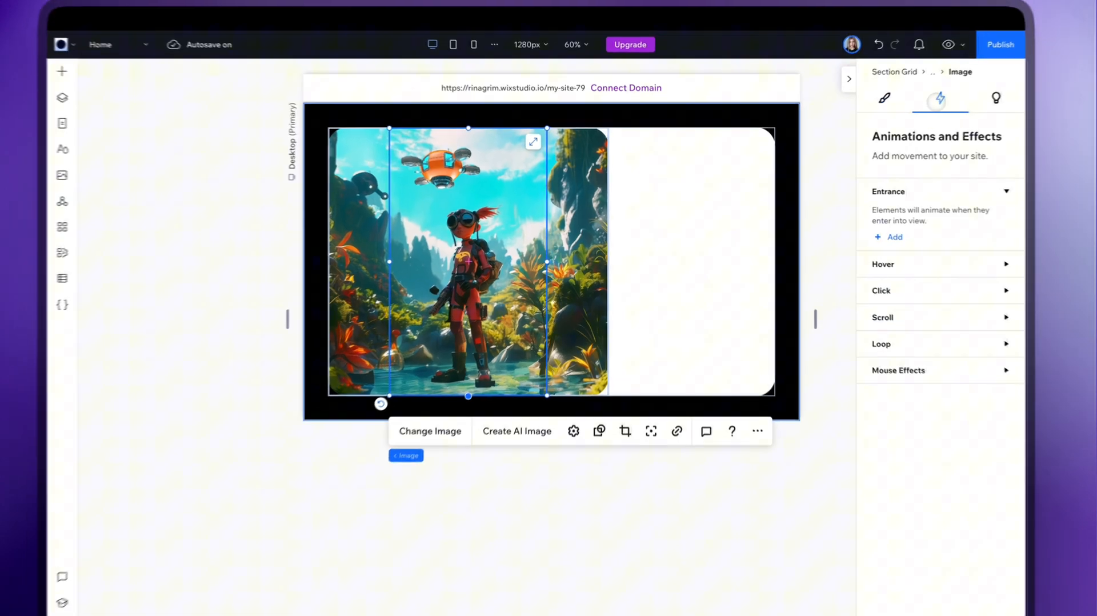
Add Mouse Effects to the space-ship and character images, choosing a preset from the Setup grid
left_click(898, 370)
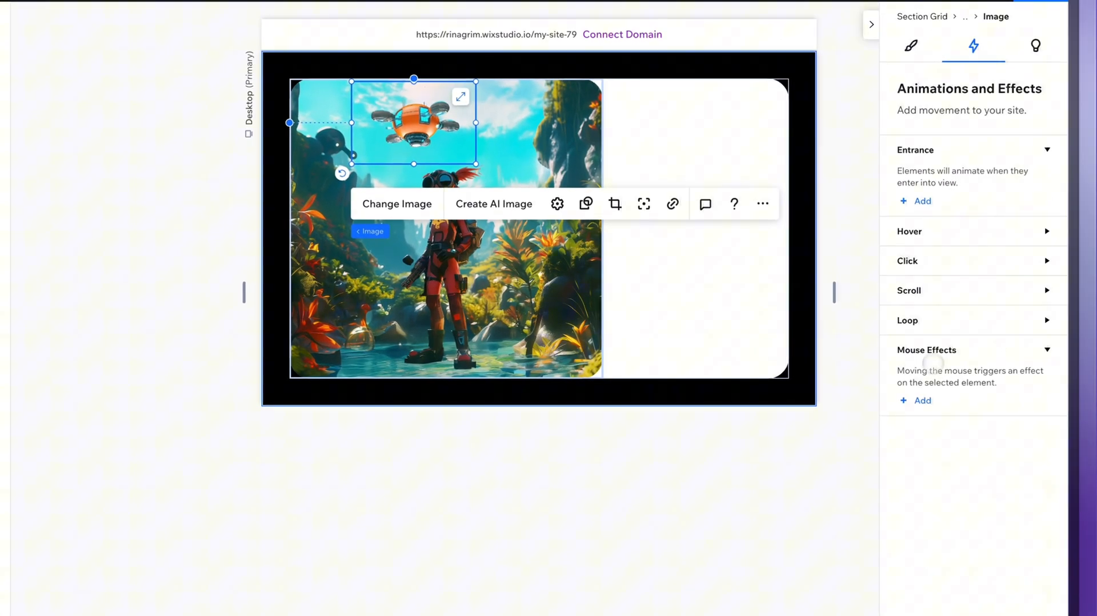
left_click(921, 400)
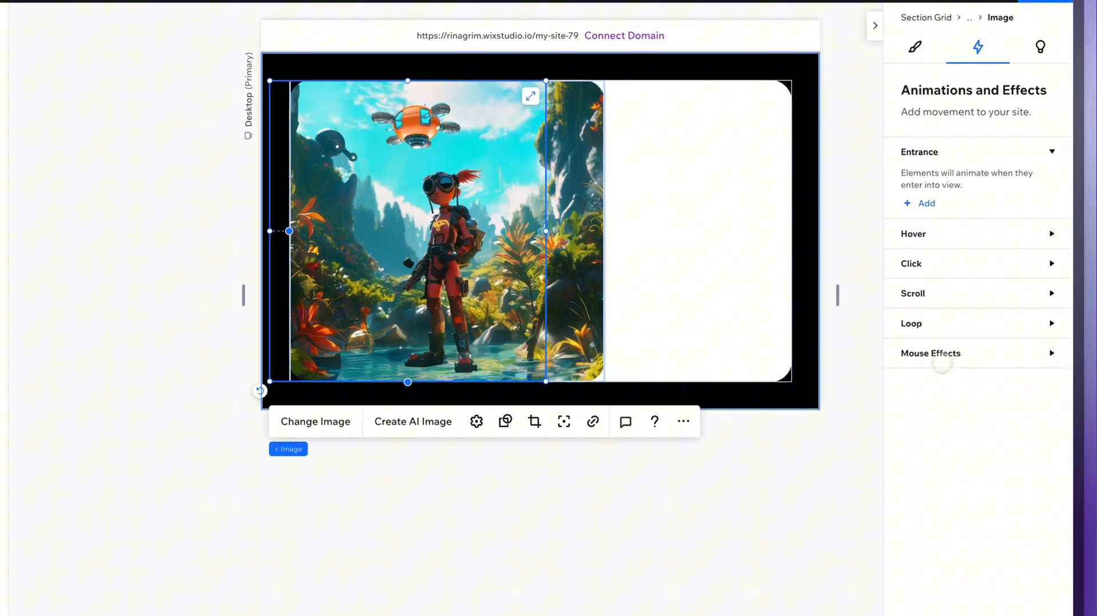
left_click(930, 353)
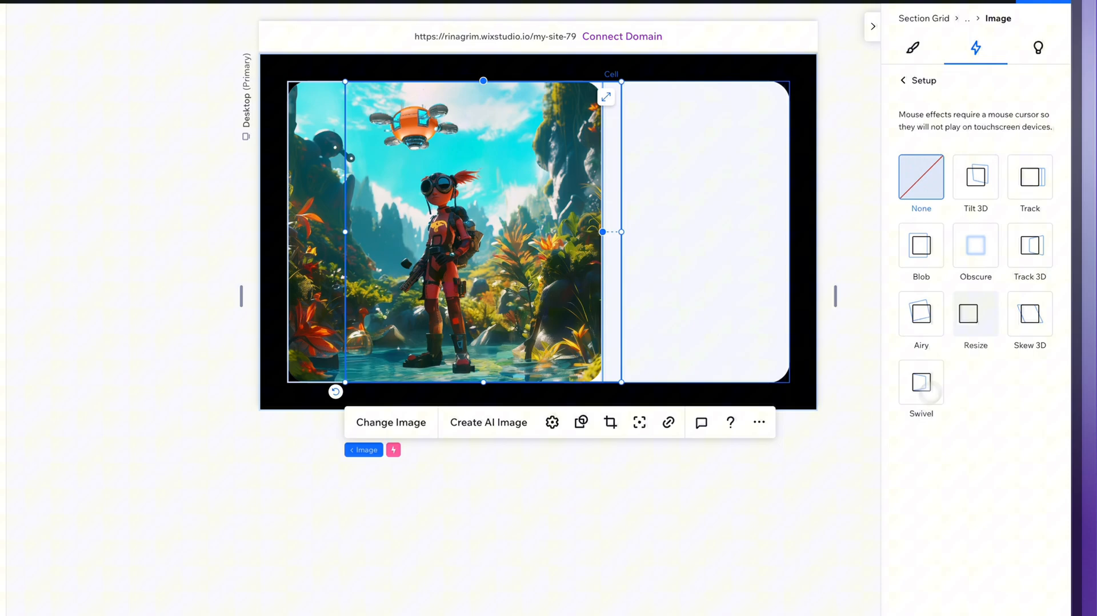
left_click(1028, 177)
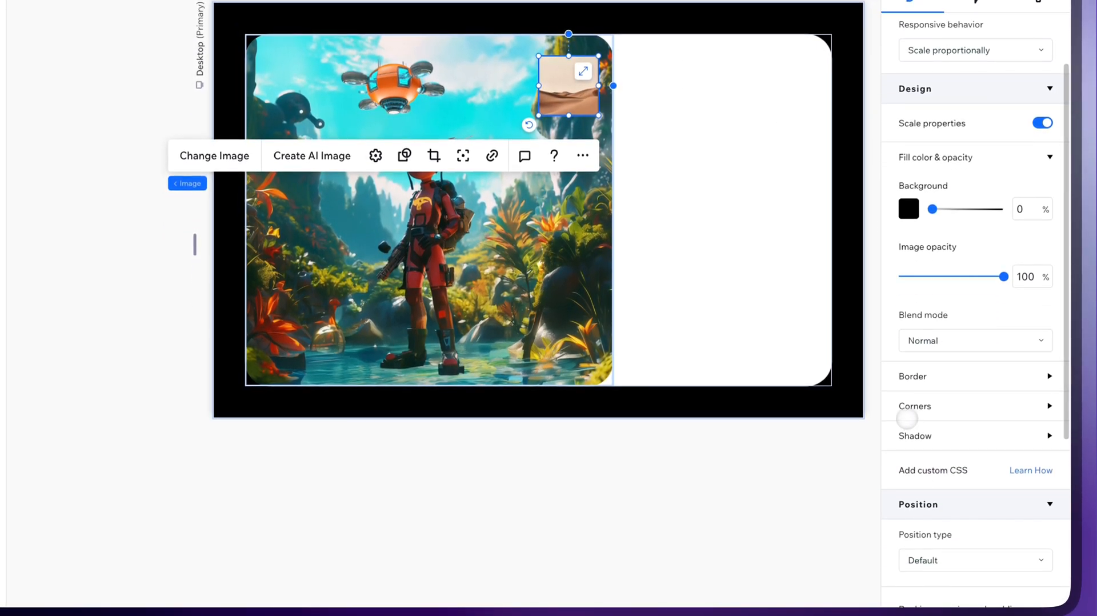
Give the small card a 4px white border and a shadow with distance 10, blur 15, and swap its image
left_click(914, 405)
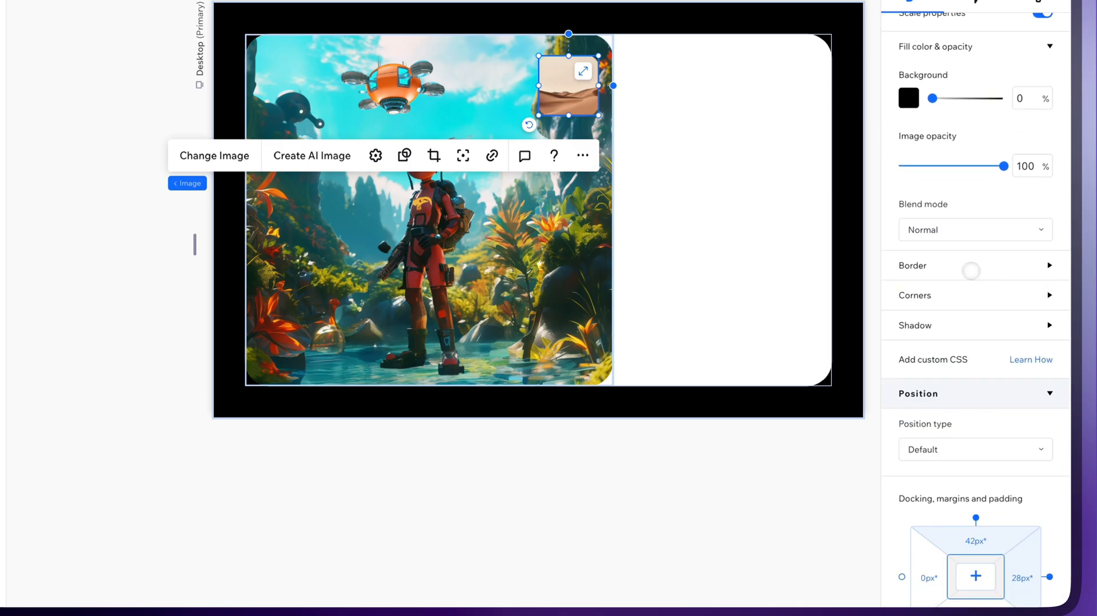
left_click(974, 265)
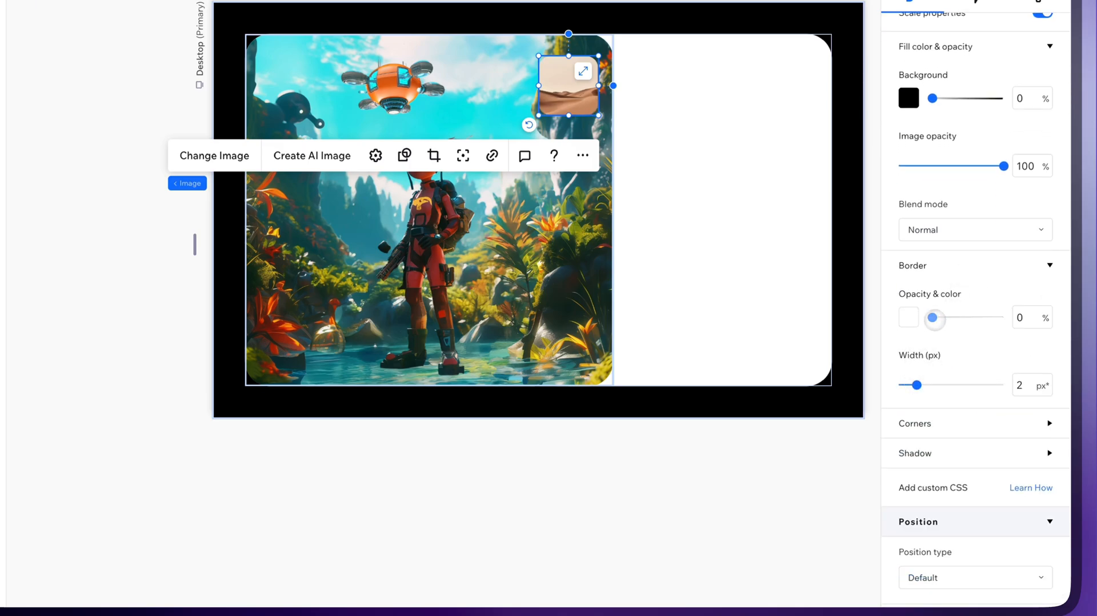
left_click_drag(933, 318, 988, 318)
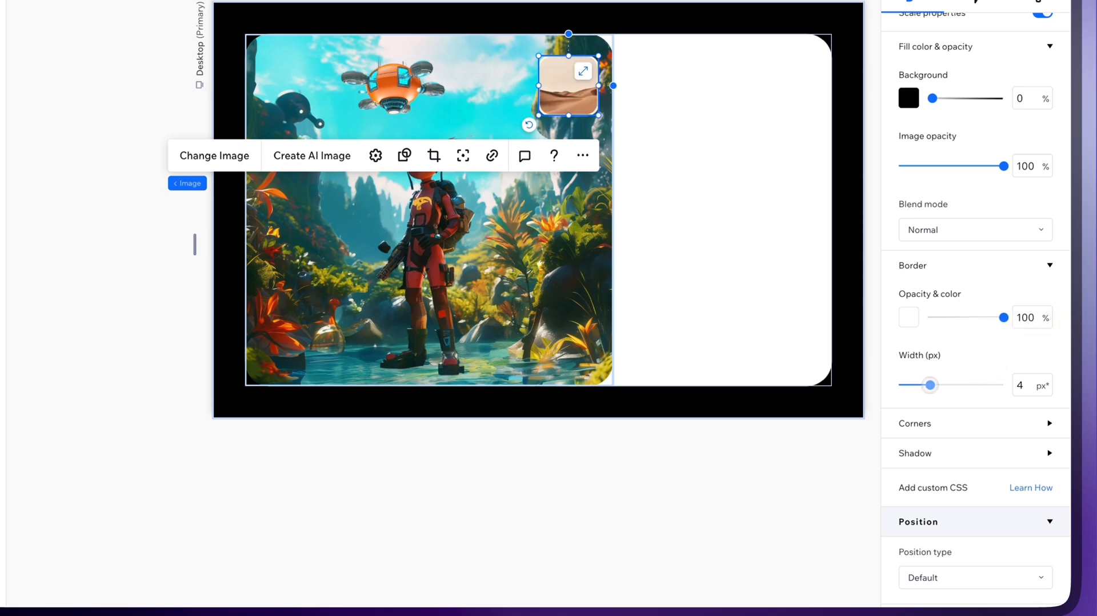
left_click_drag(929, 385, 944, 385)
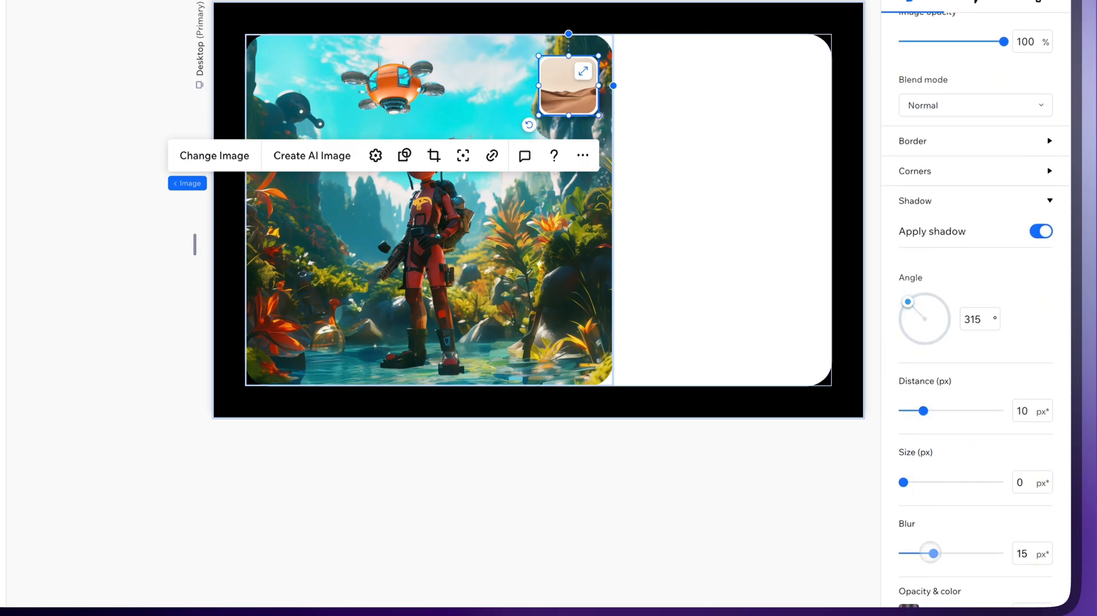
left_click(214, 156)
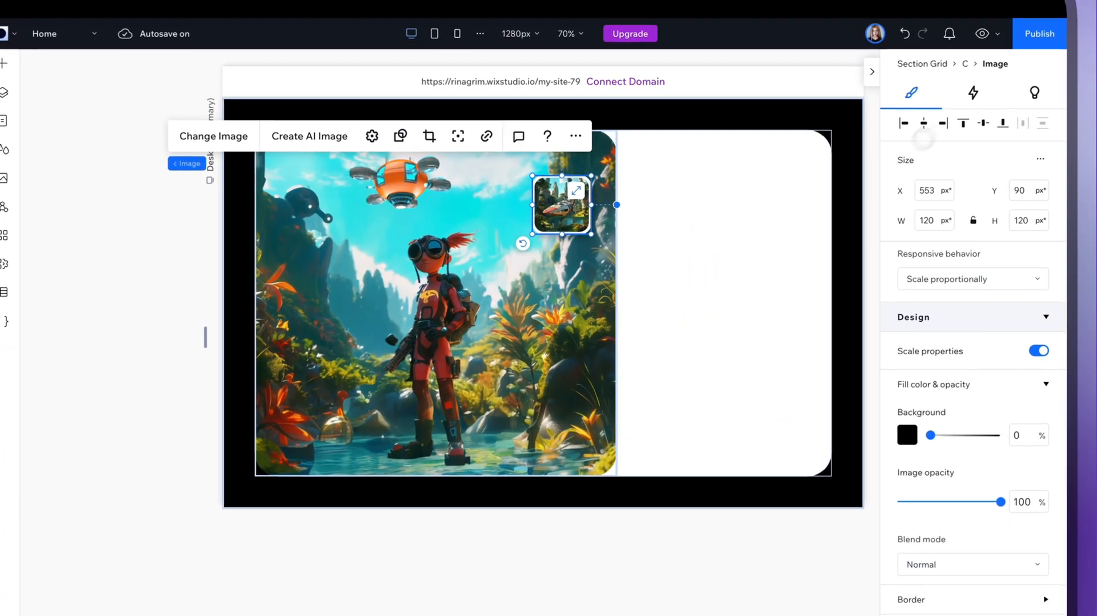
Add a Track effect so the card follows the mouse at 60px, then duplicate it as creature and weapon cards
left_click(973, 91)
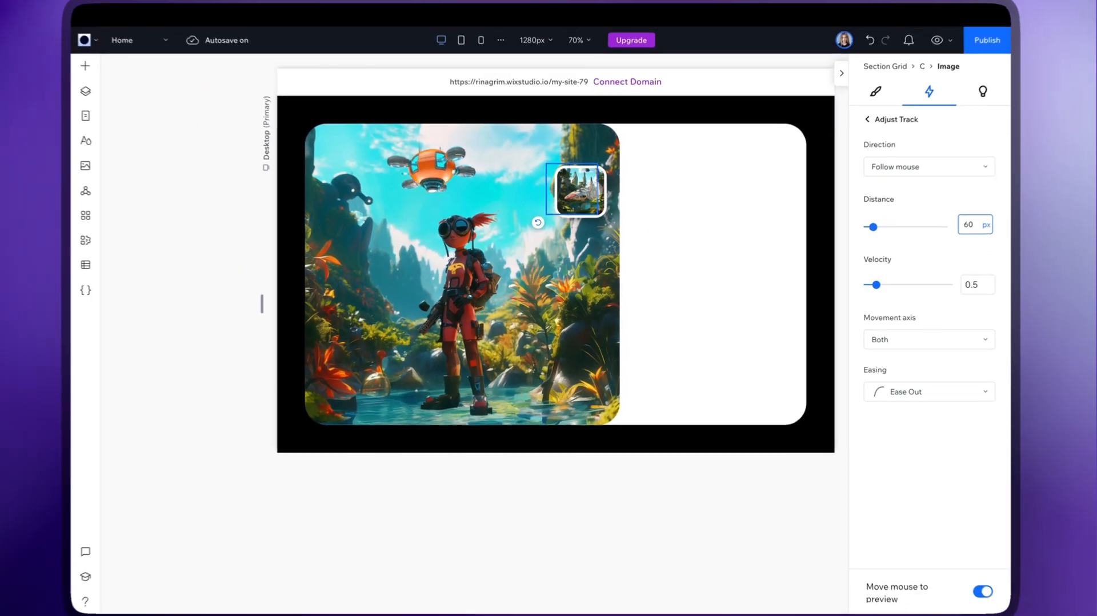
left_click(870, 119)
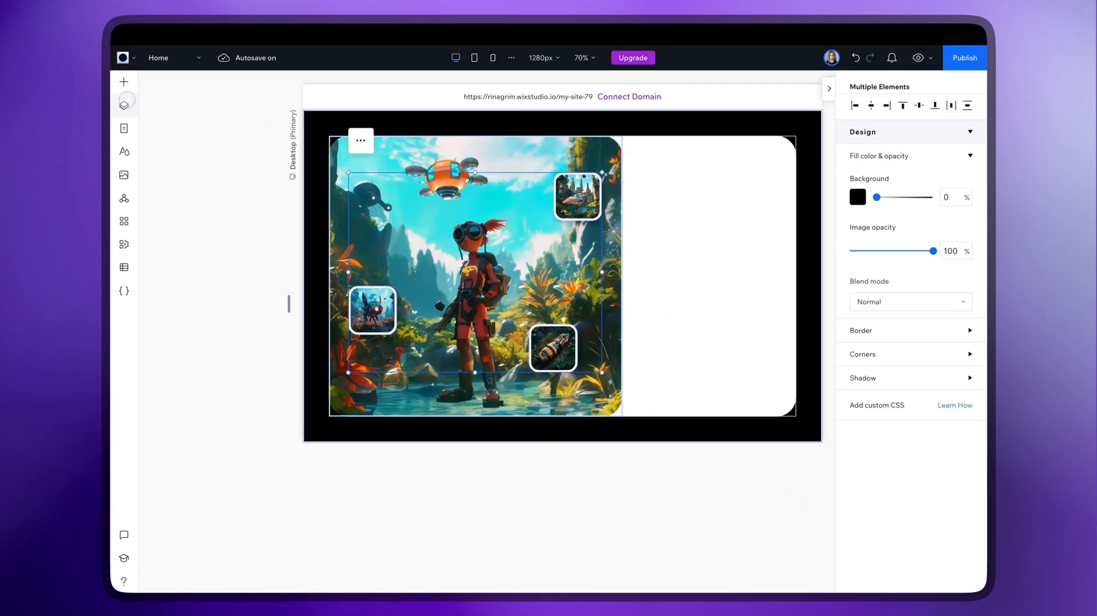
left_click(124, 105)
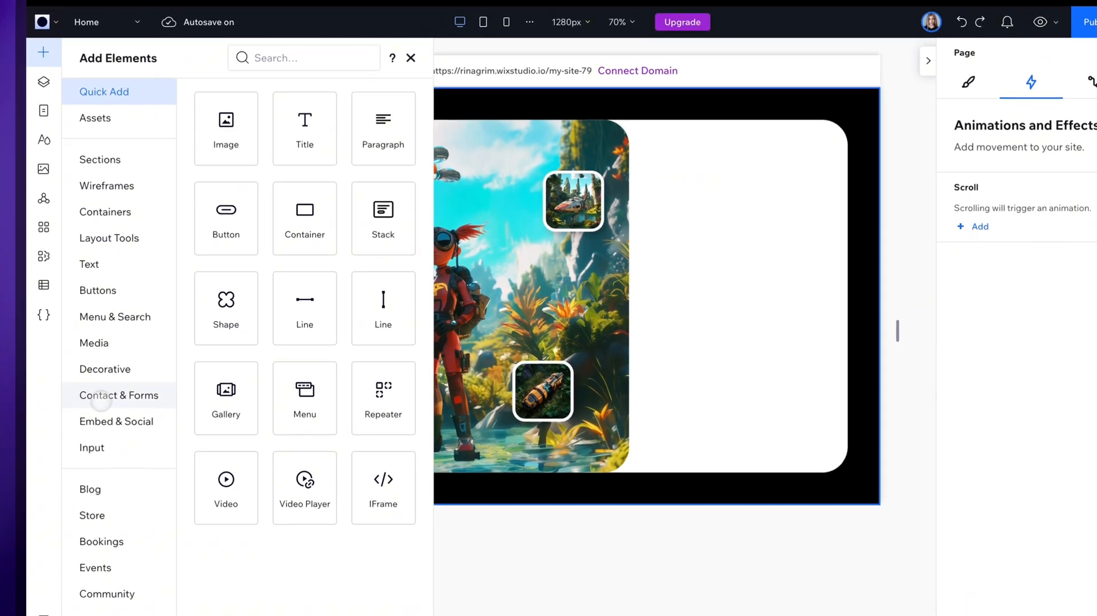
From Contact & Forms, create a new form headed 'Pre-Order Now and Unlock Exclusive Bonuses!'
left_click(118, 394)
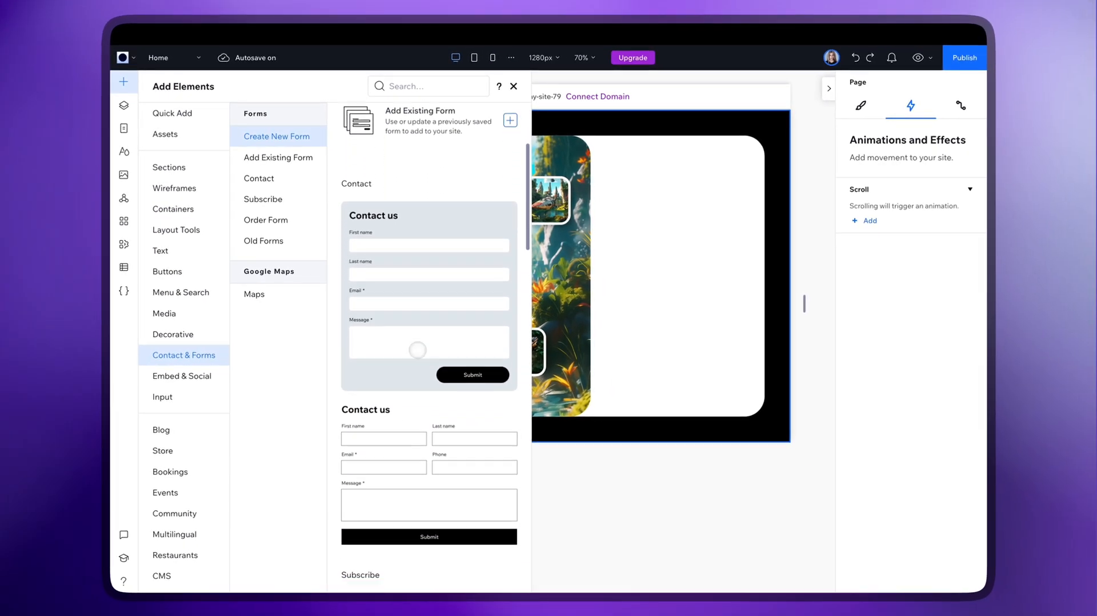
scroll("down", 3)
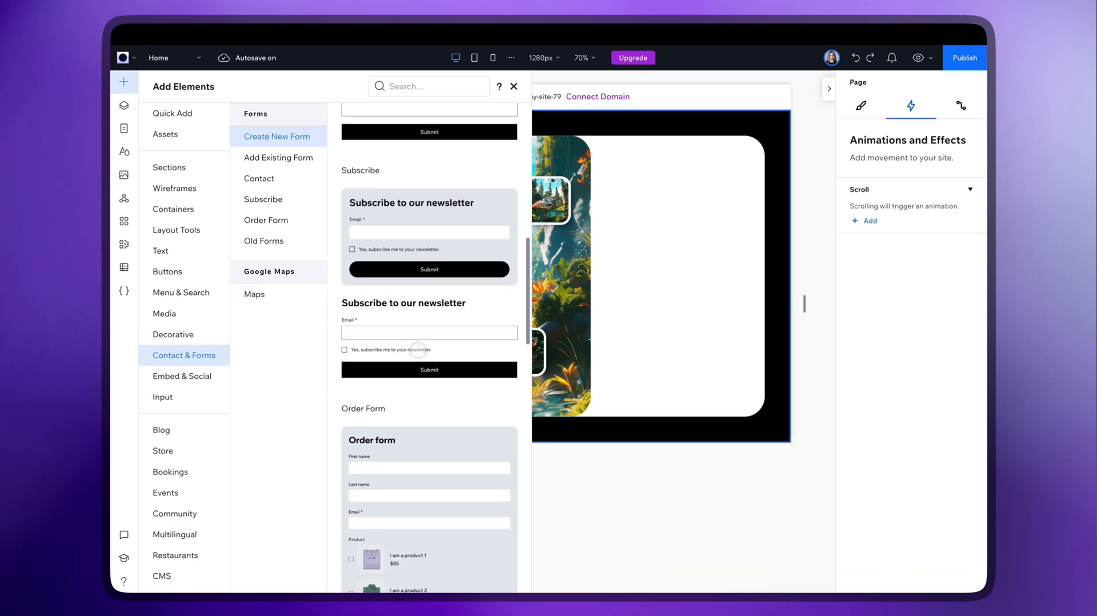
scroll("down", 3)
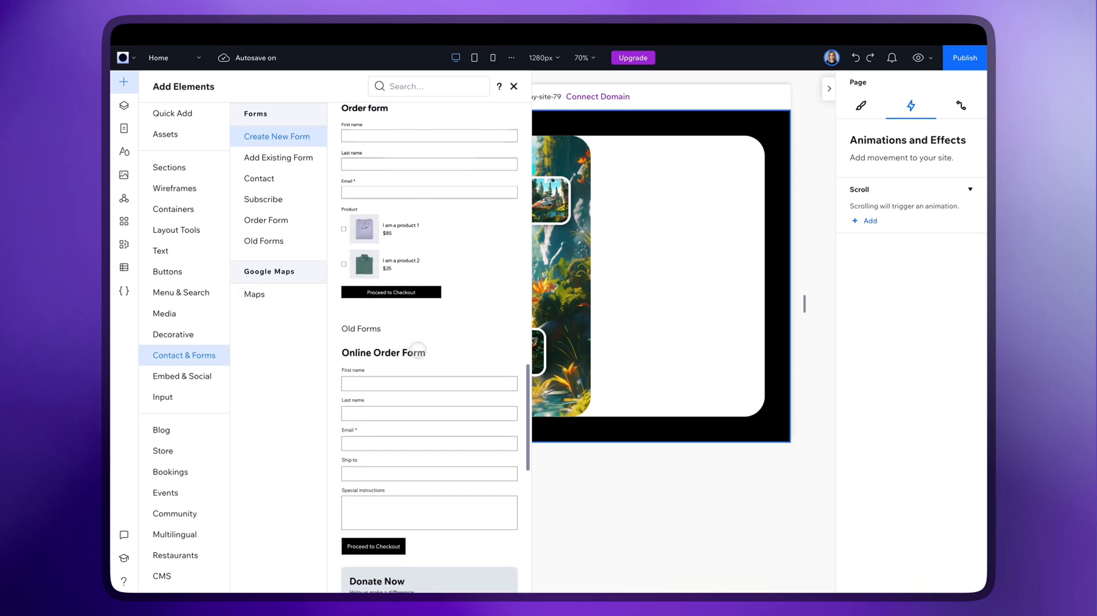
scroll("down", 3)
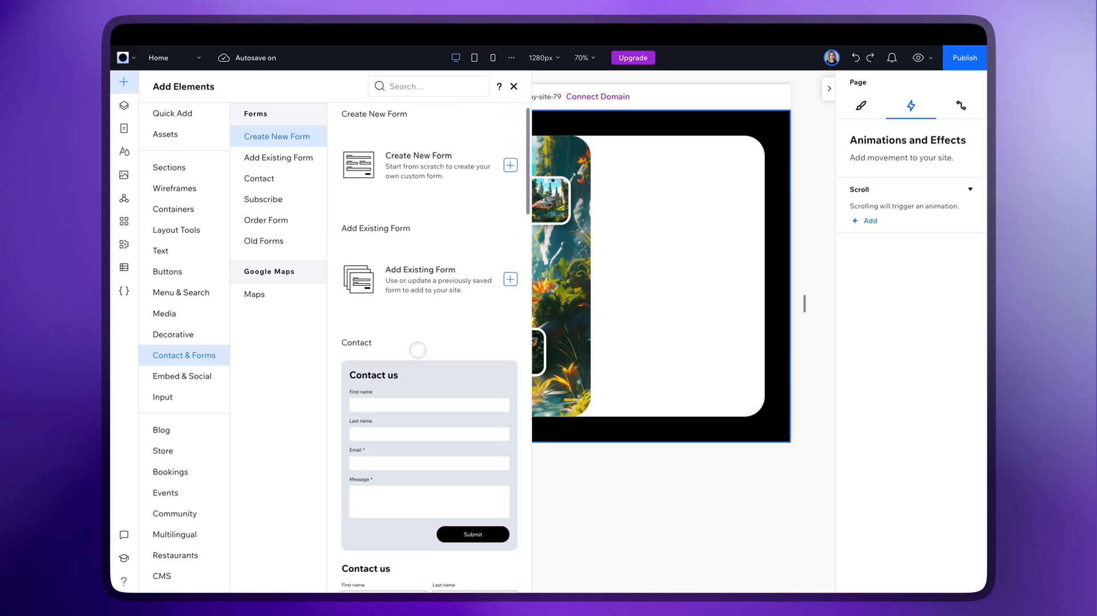
left_click(510, 166)
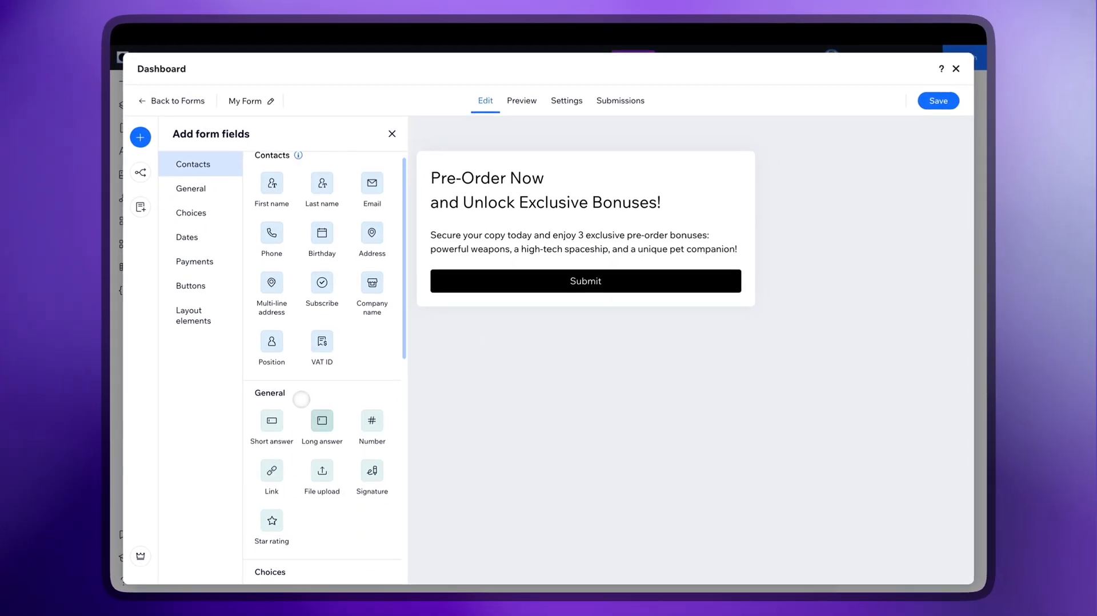
Add a First name field with Full Name* placeholder and an Email field with Email* placeholder
left_click_drag(272, 182, 526, 311)
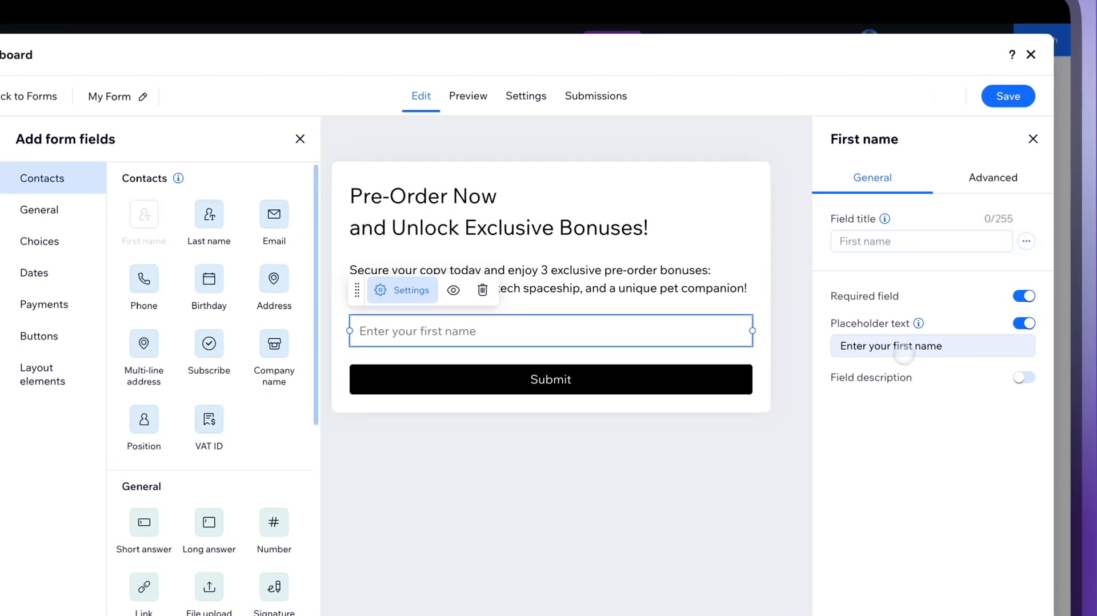
type("Full Name*")
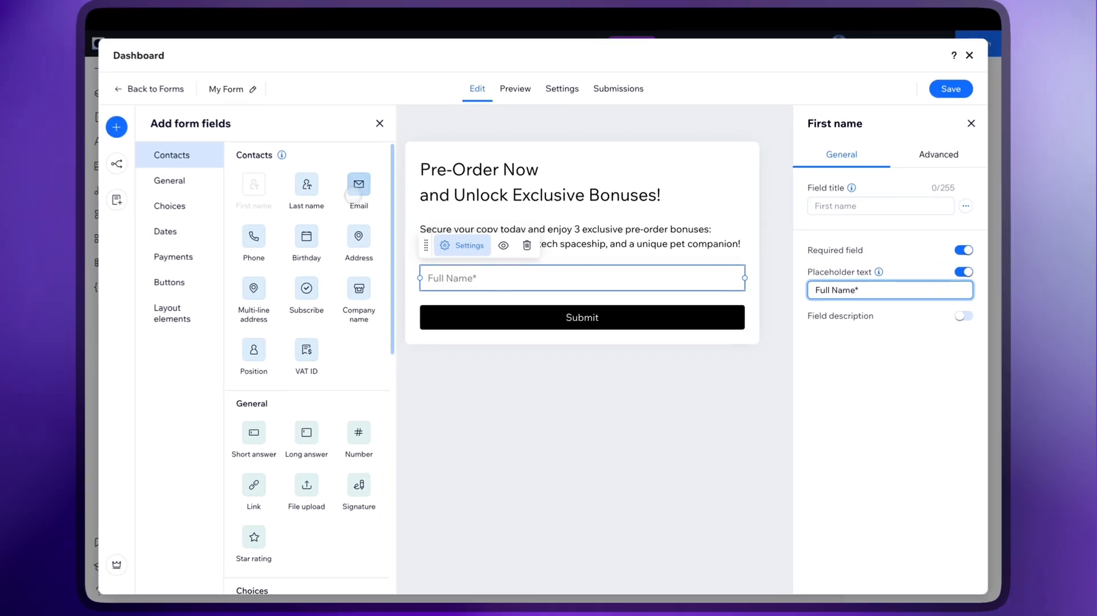
left_click(358, 185)
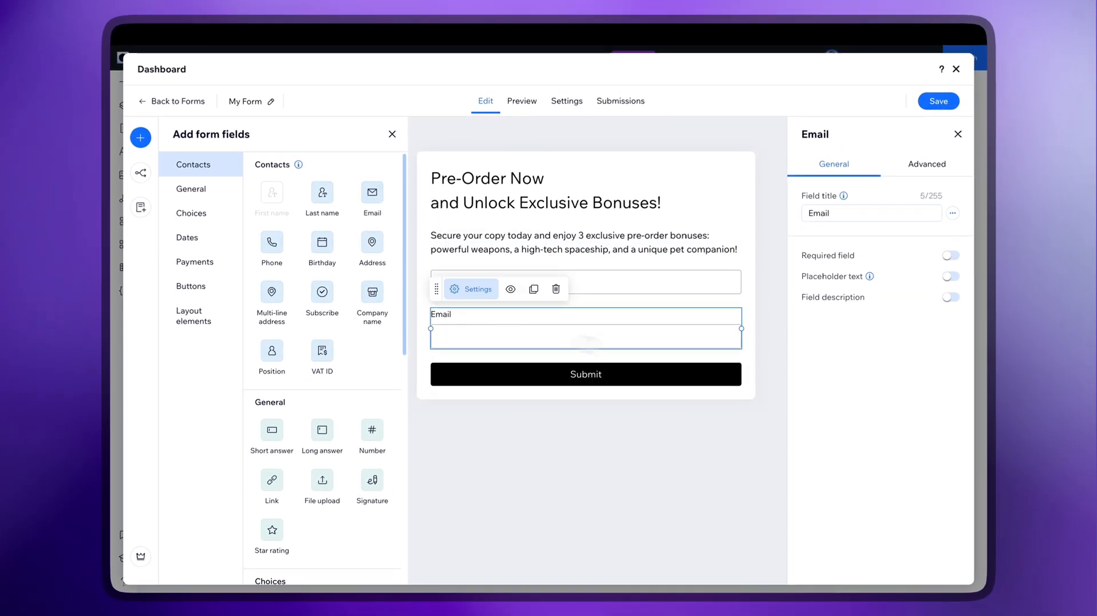
left_click(950, 276)
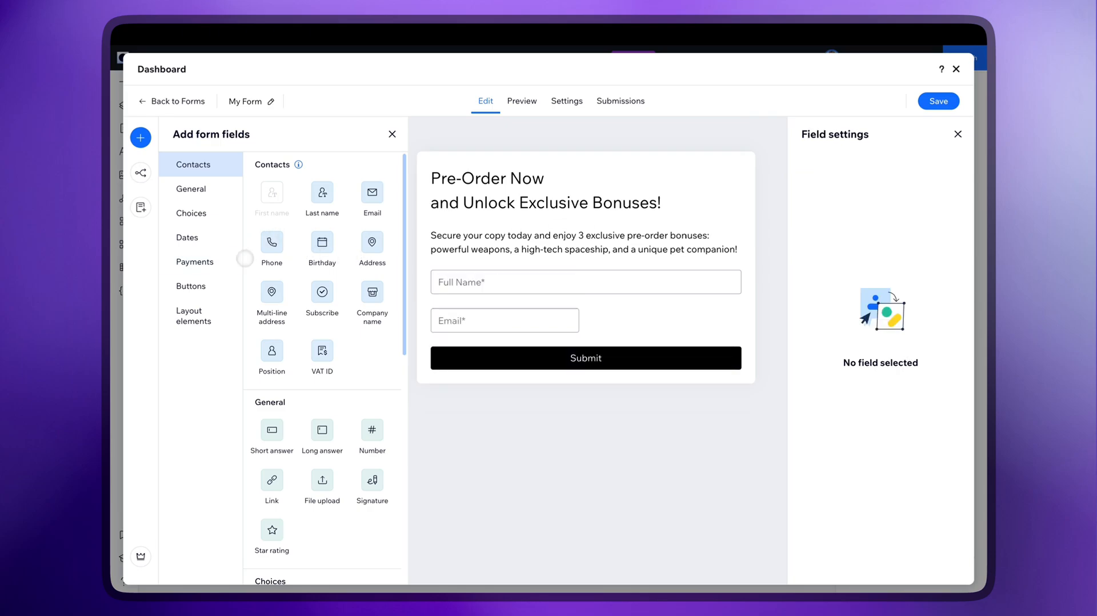
Add a Phone field with placeholder beside Email and a single-choice Preferred Platform question
left_click(272, 246)
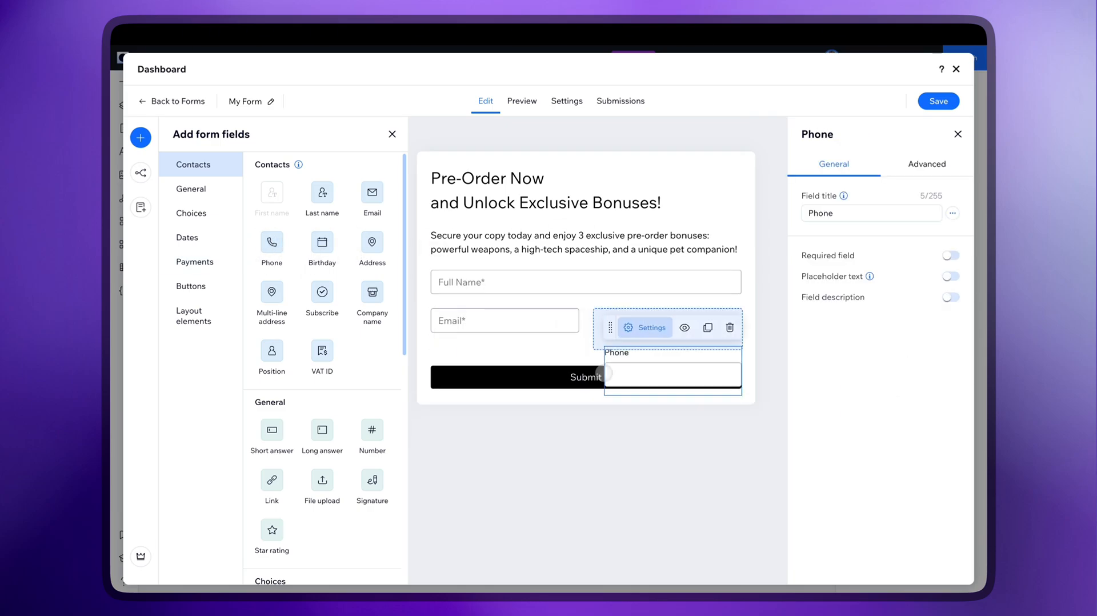
left_click(949, 275)
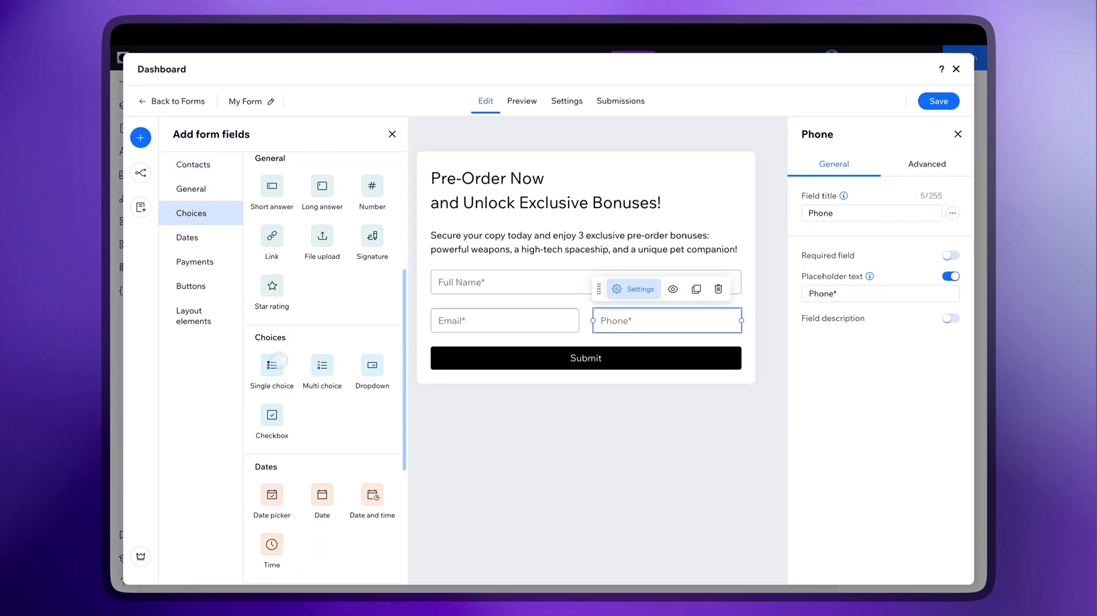
left_click(272, 364)
type("Steam")
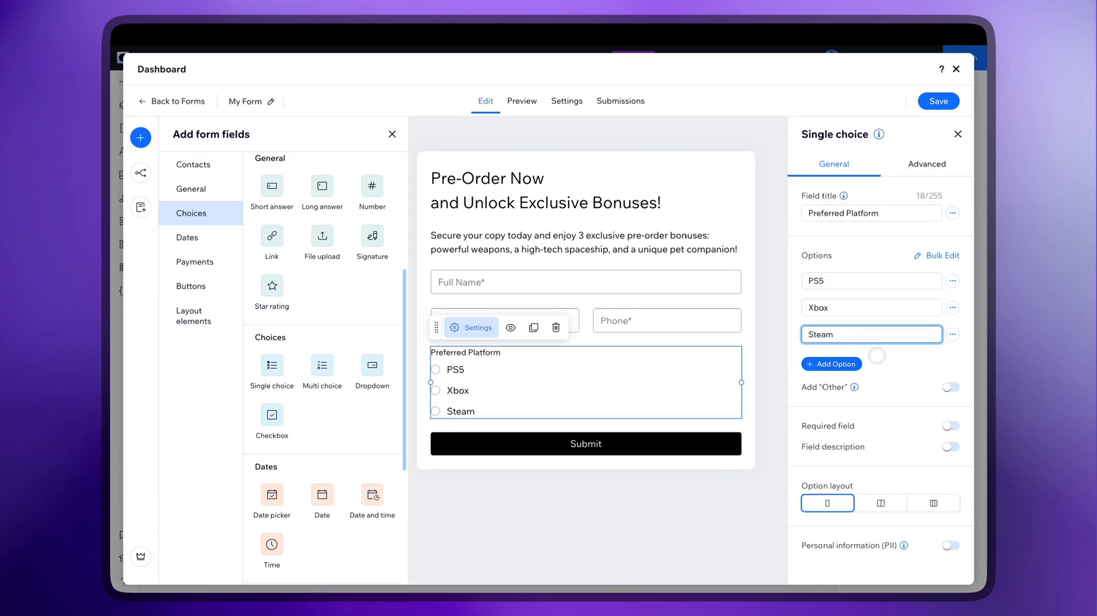
Relabel the form's Submit button to 'Pre-Order Now!'
left_click(934, 503)
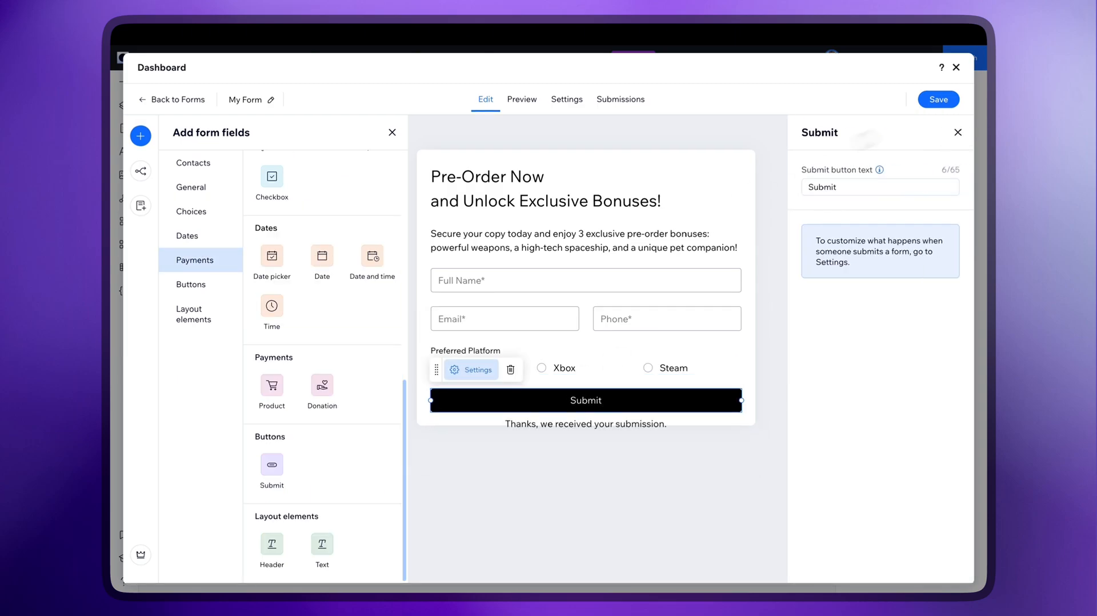
type("Pre-Order Now!")
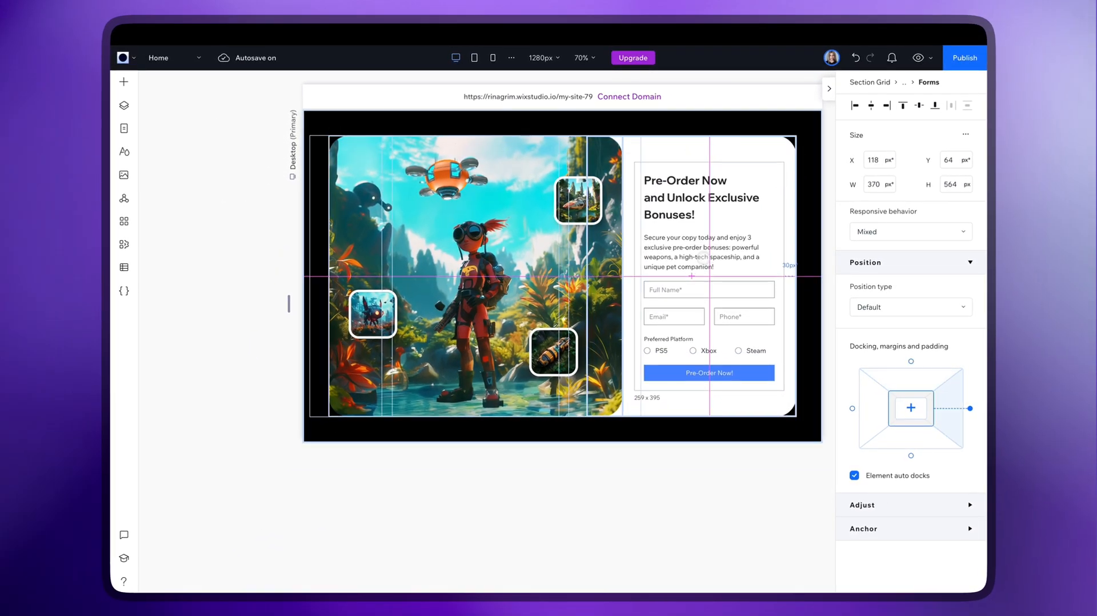
In the form's Design > Headers settings, make the main heading dark teal with a bolder display font
left_click(706, 329)
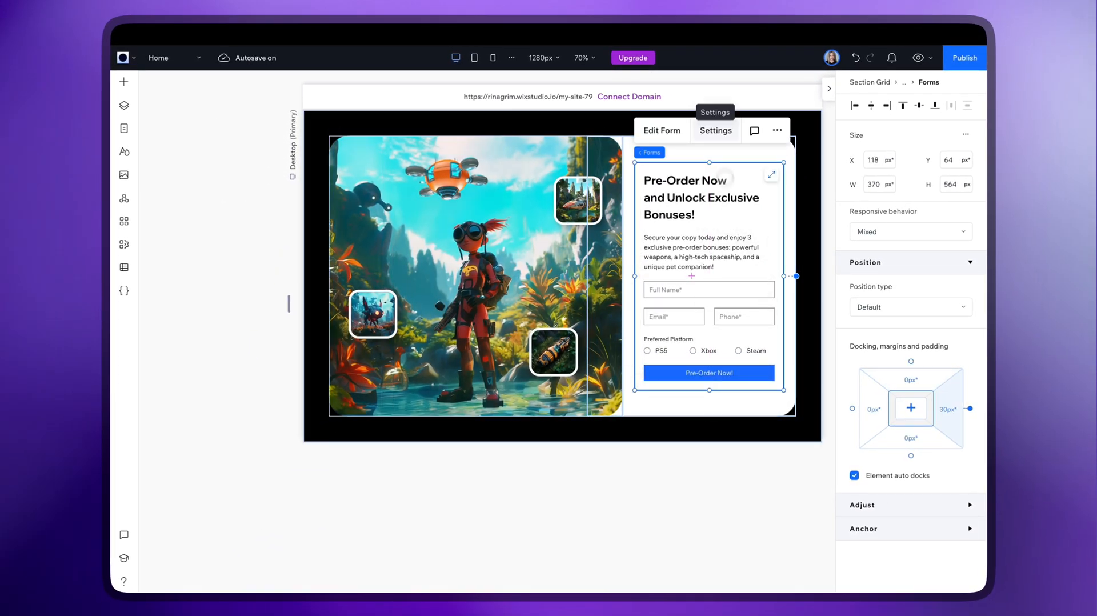
left_click(715, 130)
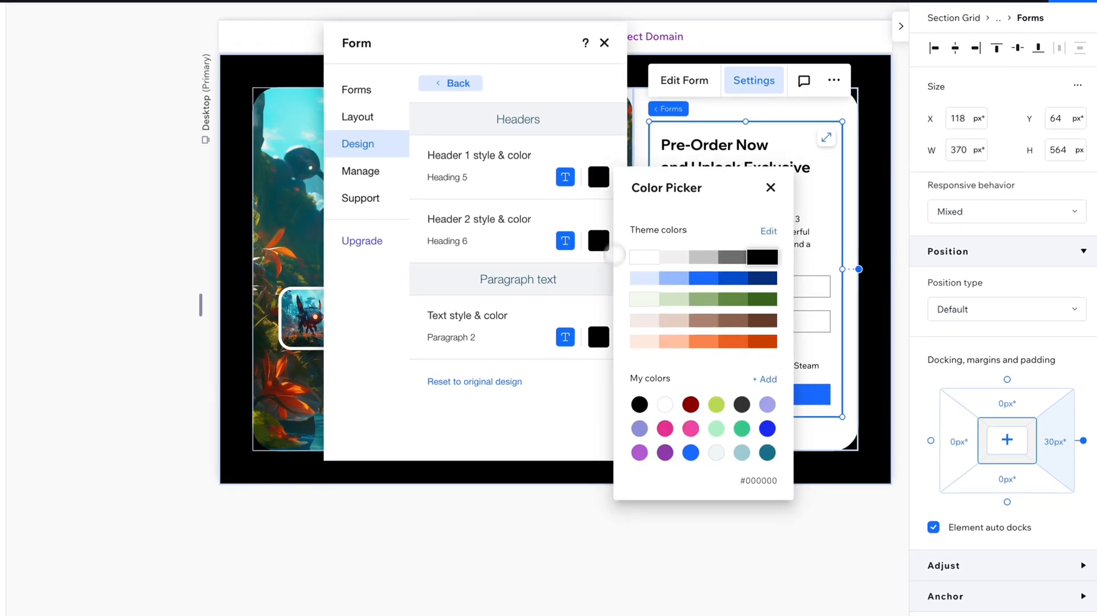
left_click(639, 452)
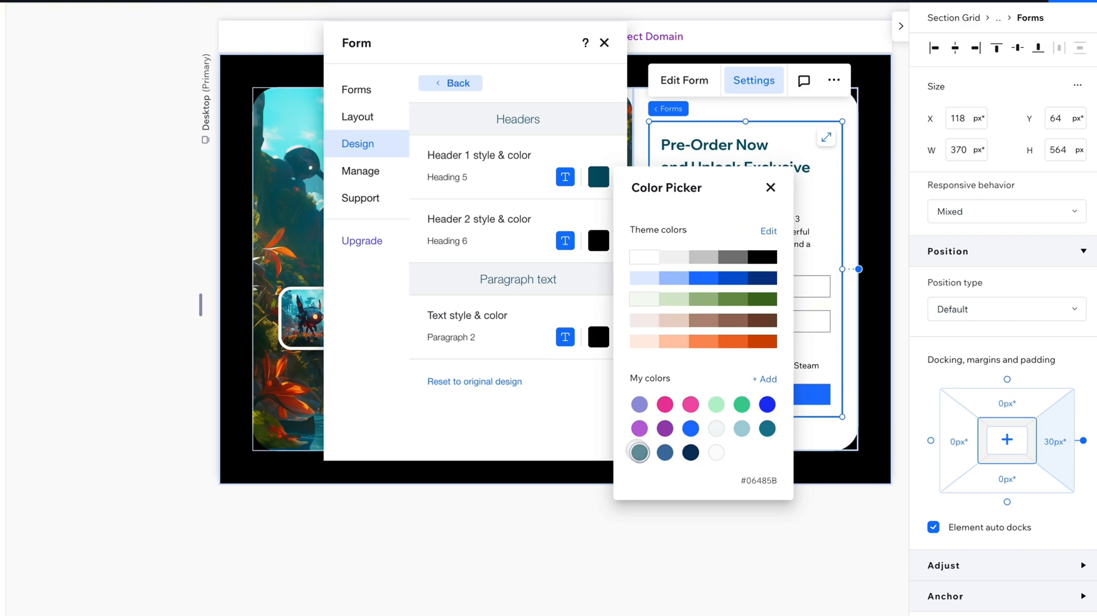
left_click(564, 176)
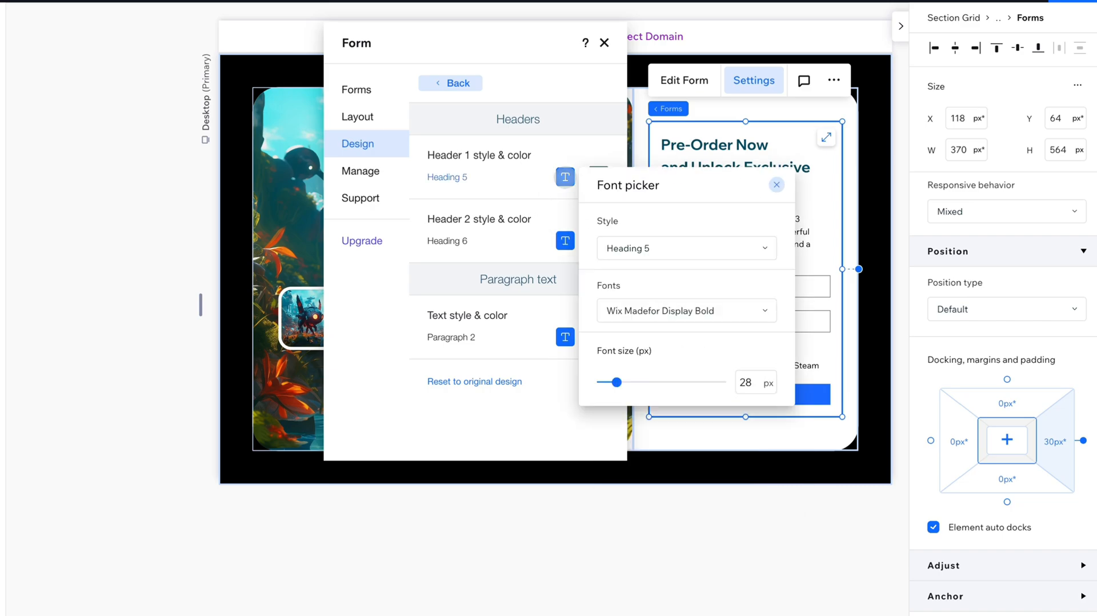
left_click(777, 185)
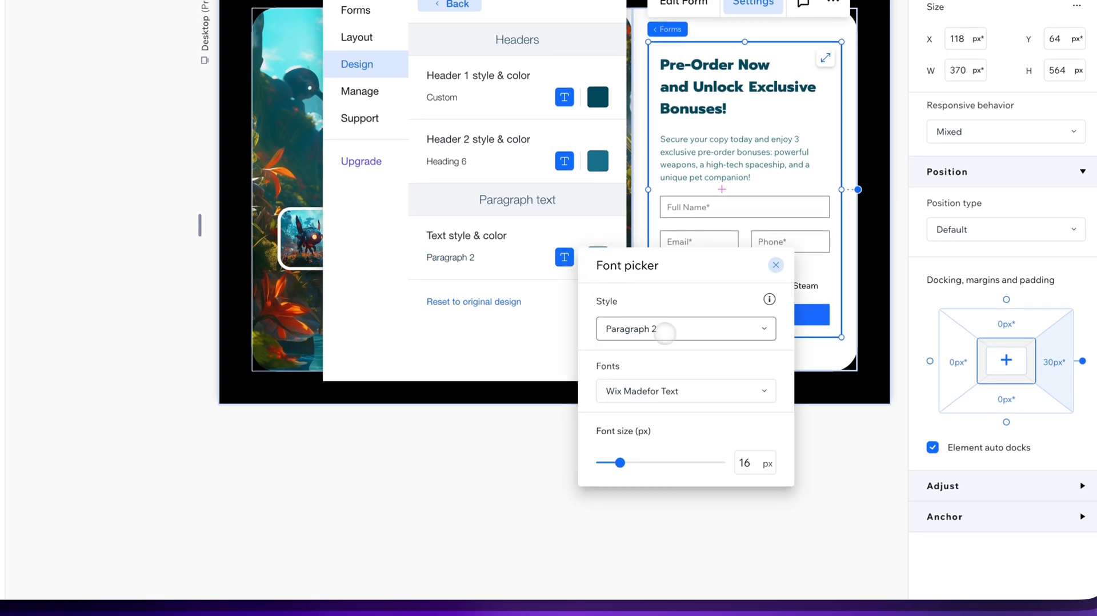
Restyle the form's paragraph text in a matching dark teal
left_click(775, 265)
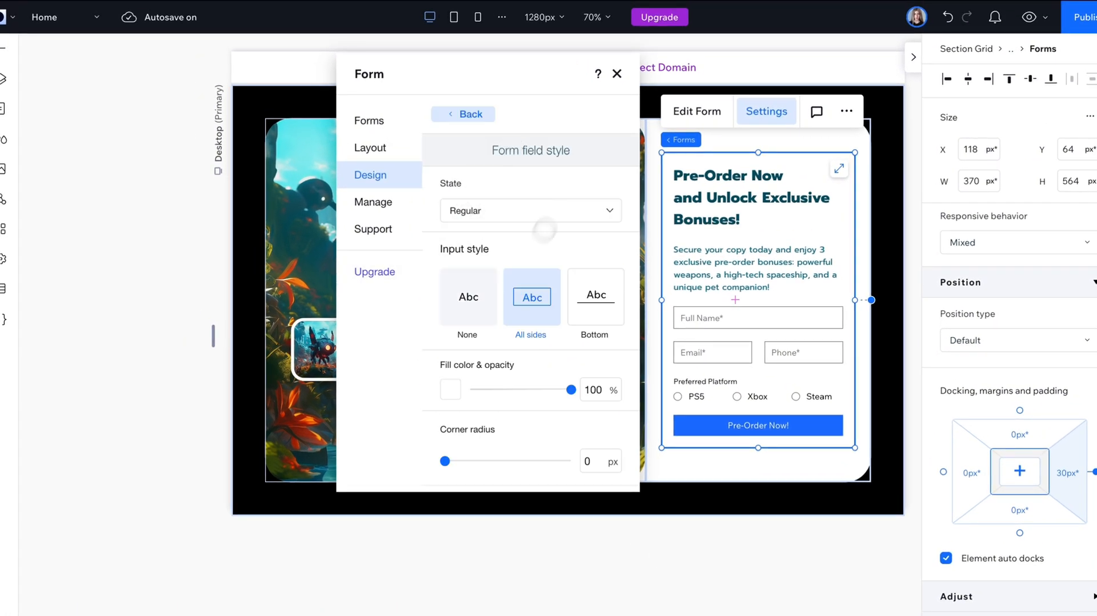
Fill the form's input fields with pale blue #9CC8D4 and round their corners
left_click(450, 390)
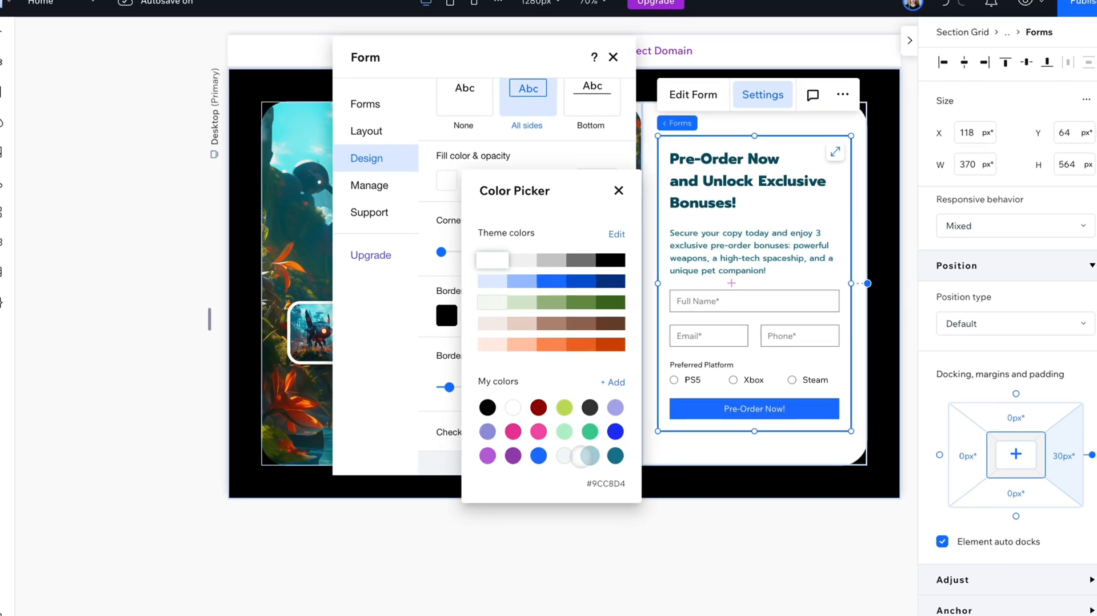
left_click(618, 190)
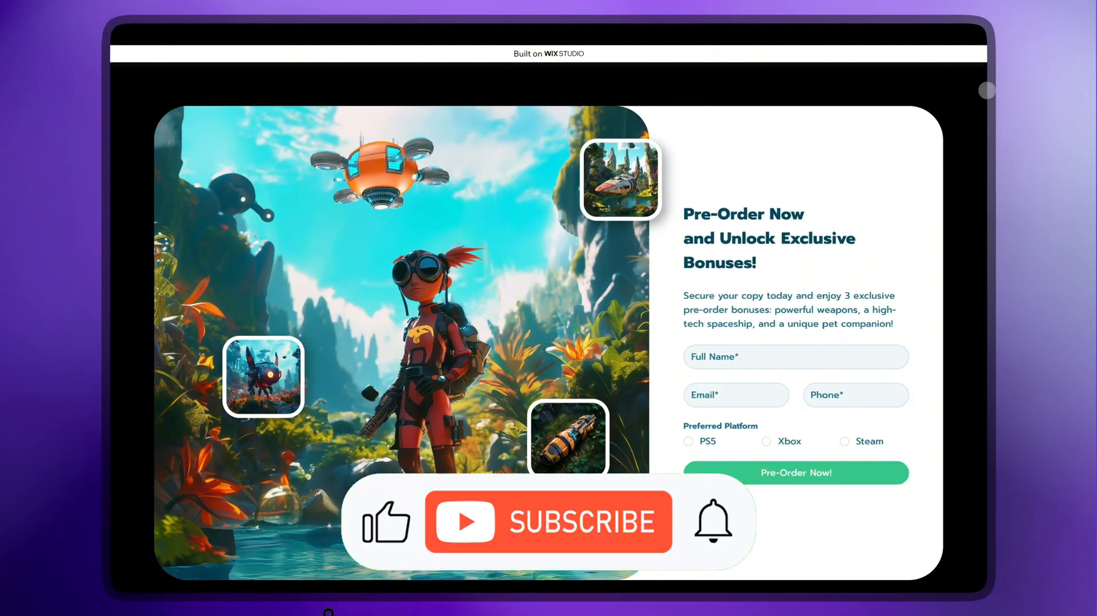
Preview the live section: game scene, floating cards and the styled pre-order form
left_click(547, 521)
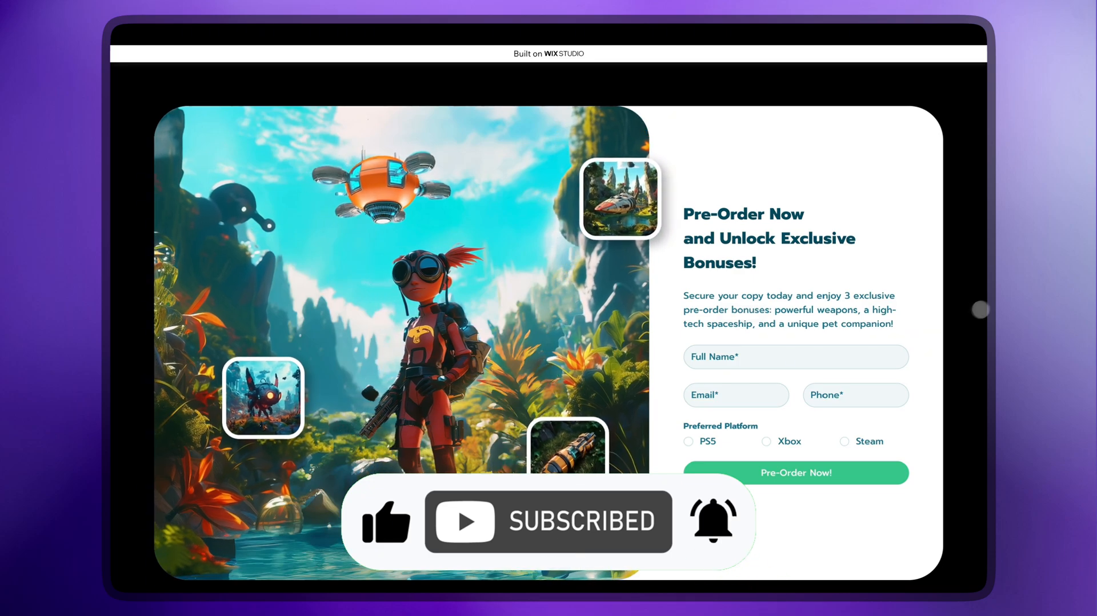